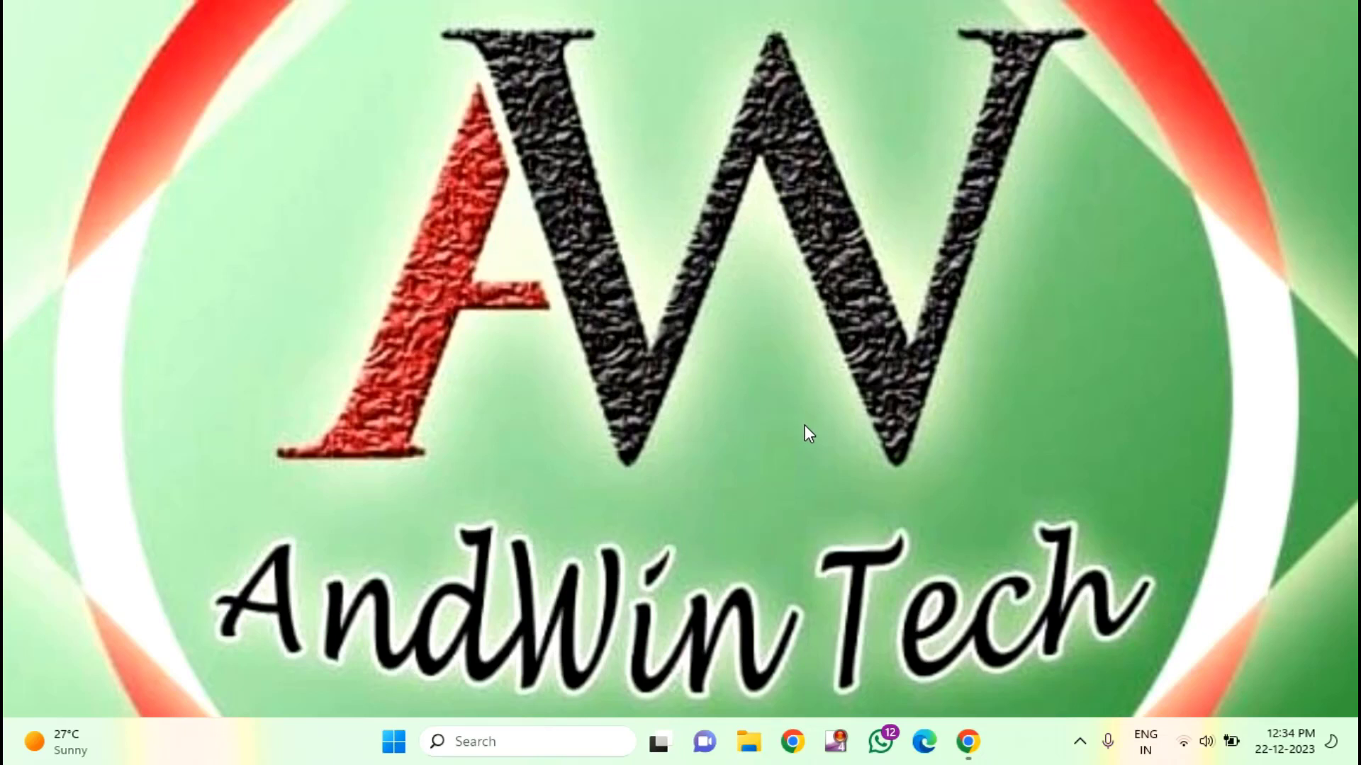
pyautogui.moveTo(768, 573)
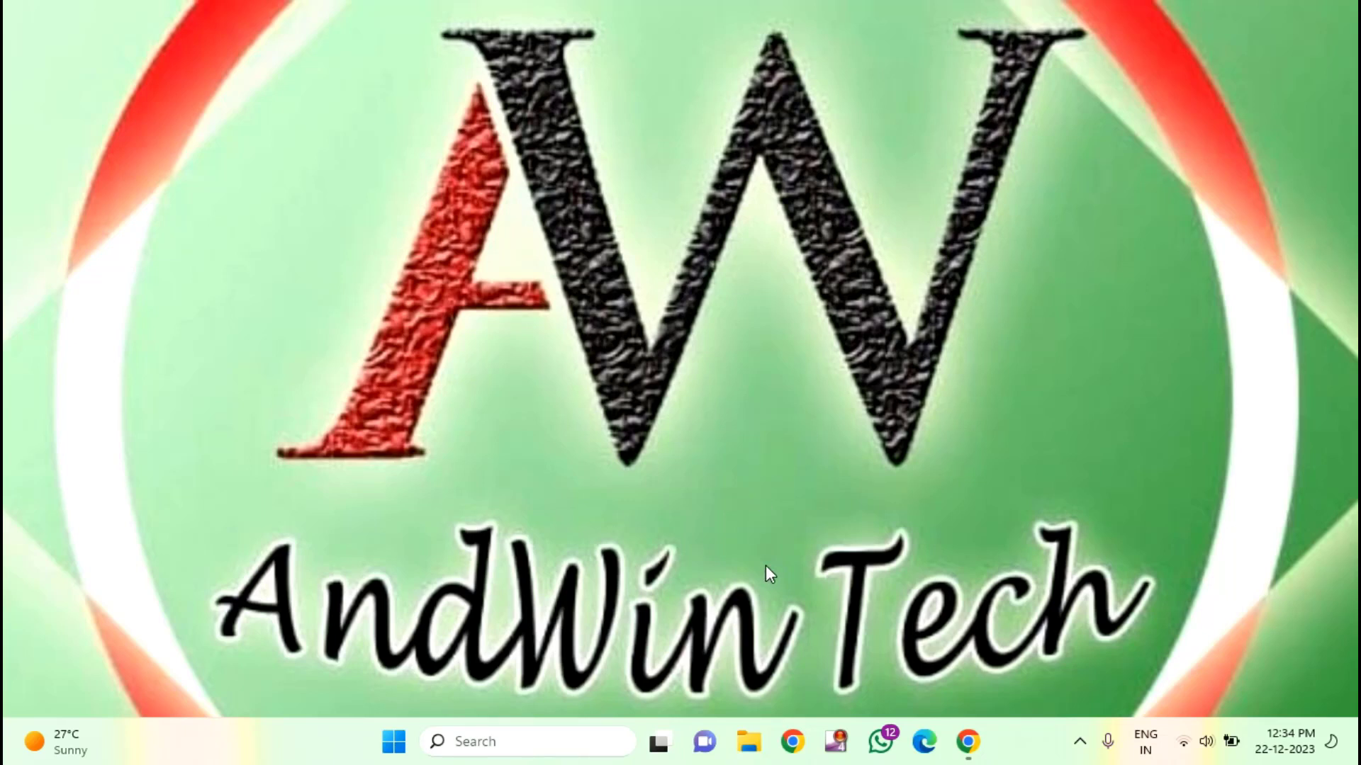
pyautogui.moveTo(672, 583)
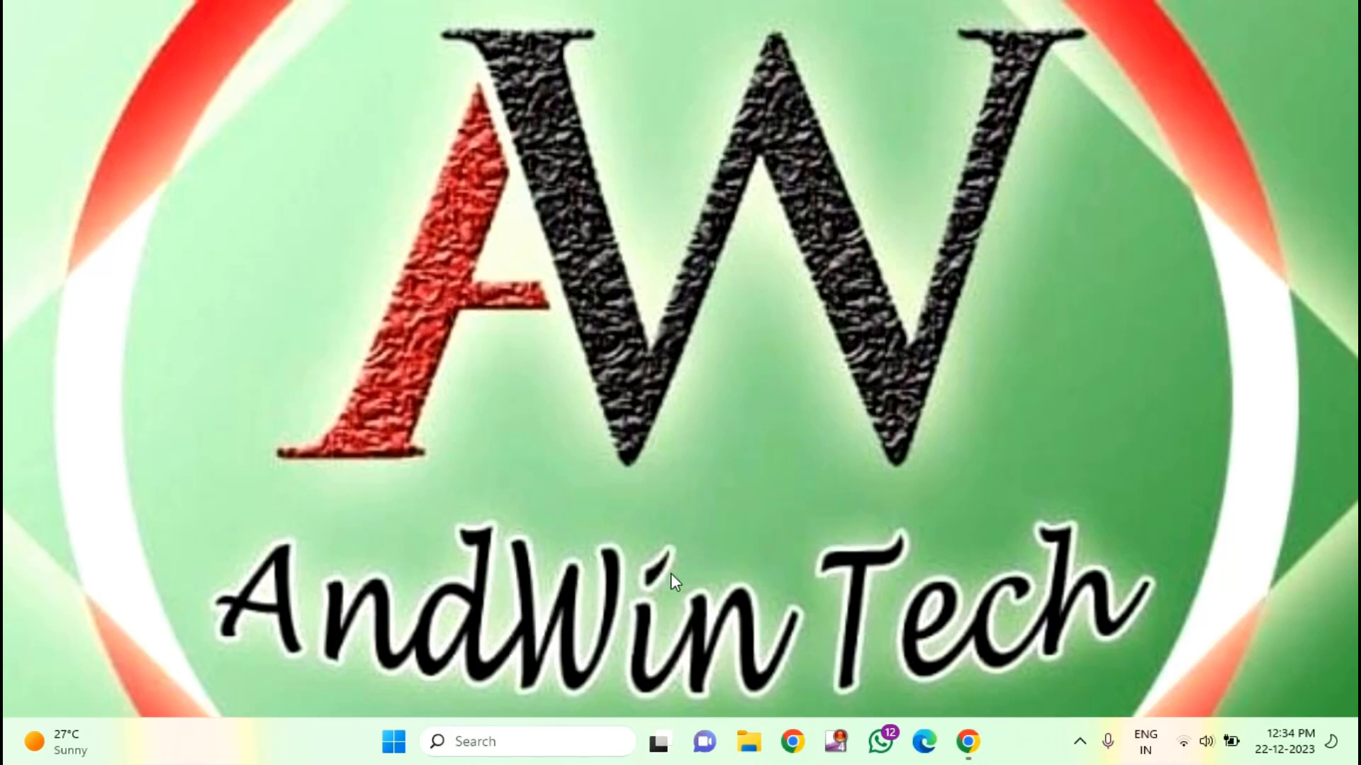
# Step: Search for 'control' from Start so Control Panel appears as the best match
pyautogui.click(393, 741)
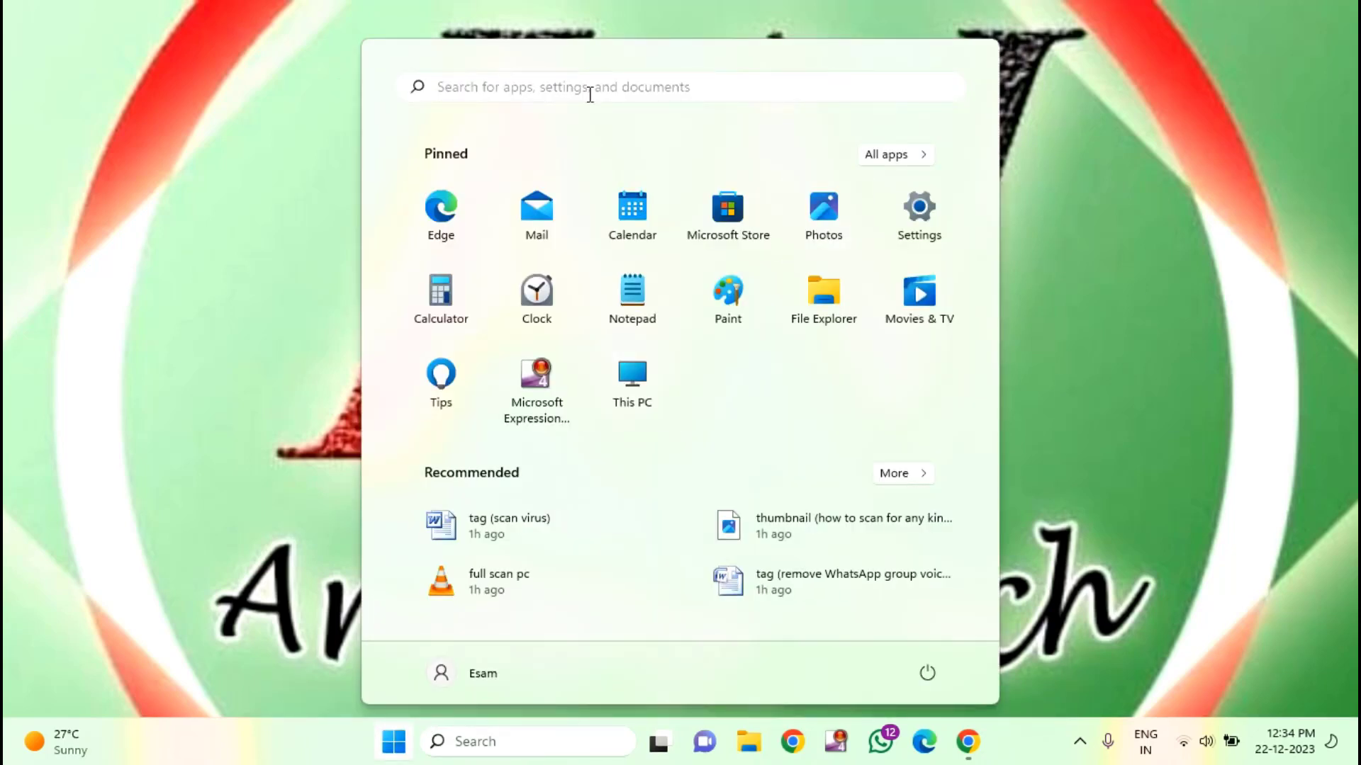
pyautogui.click(590, 86)
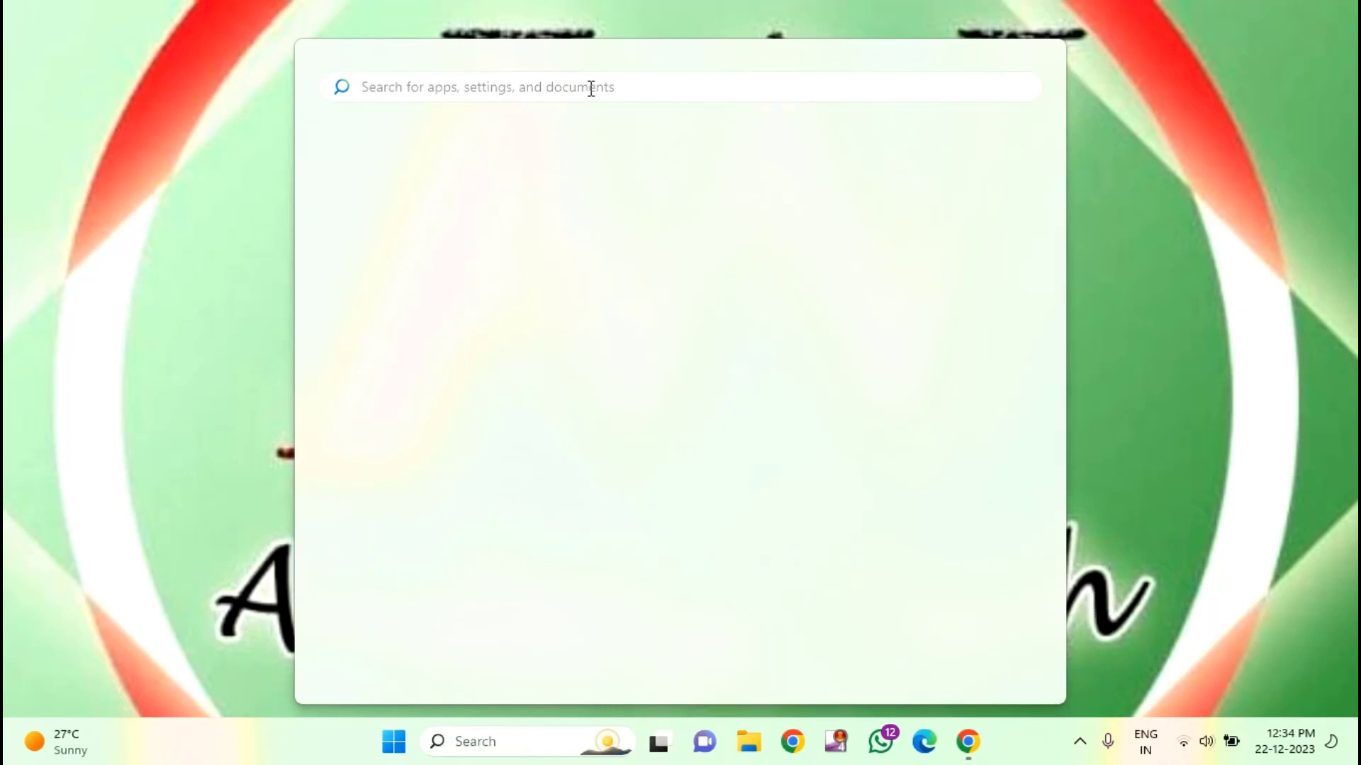
pyautogui.write('contr')
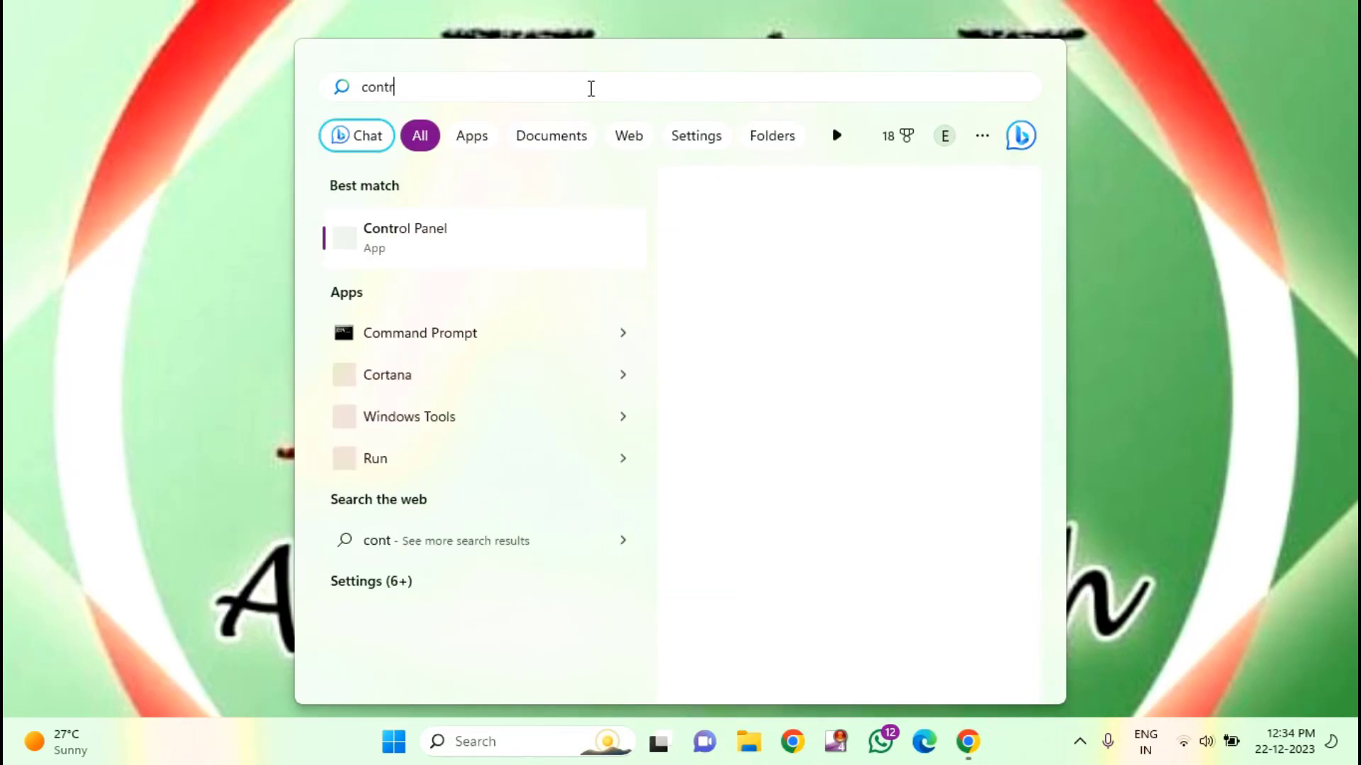
pyautogui.write('ol')
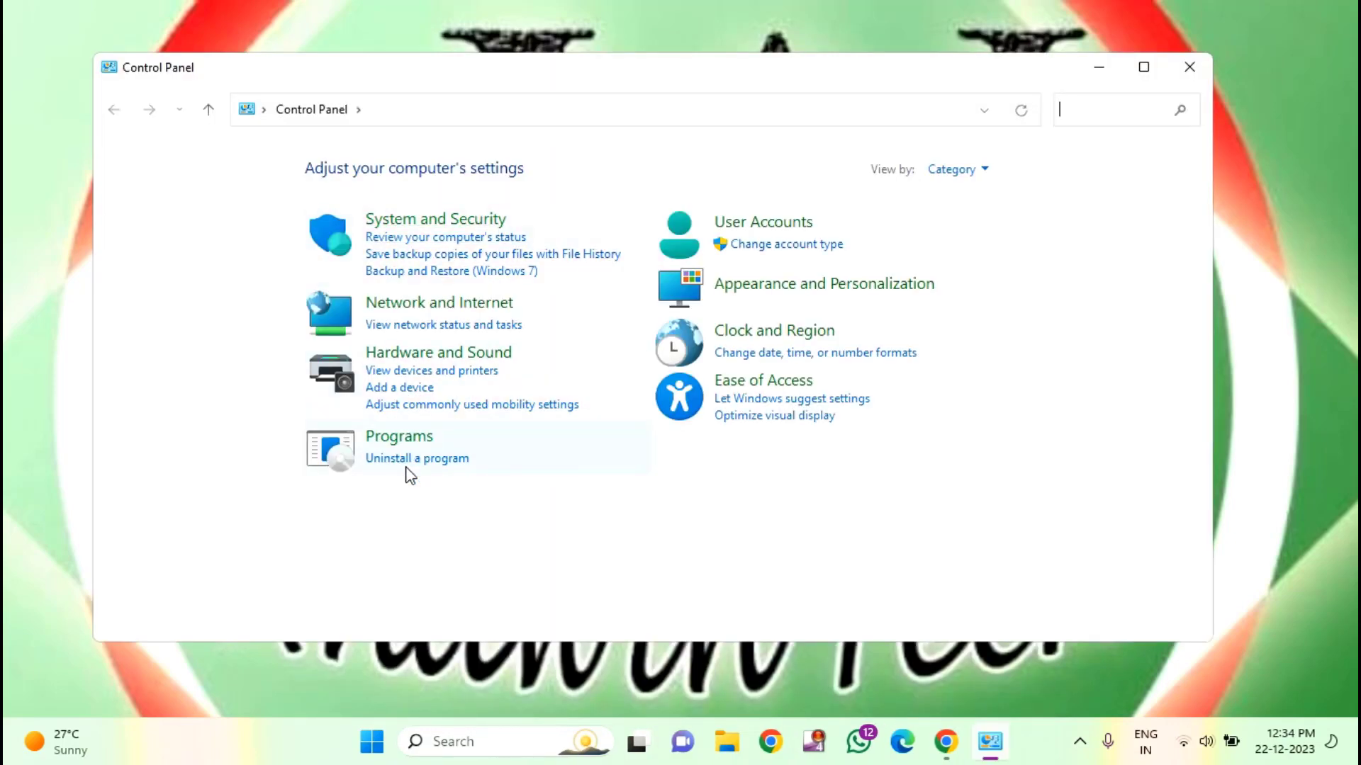
pyautogui.moveTo(588, 484)
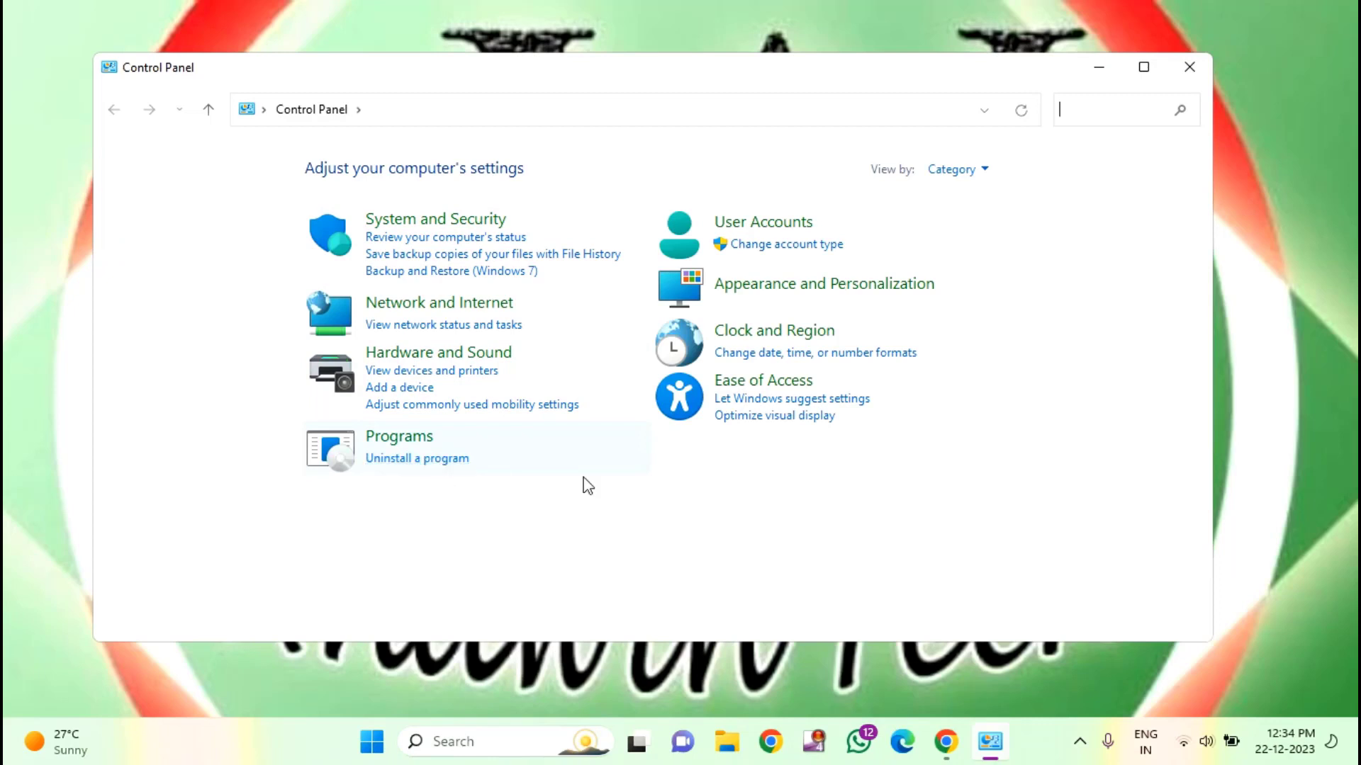
pyautogui.moveTo(863, 184)
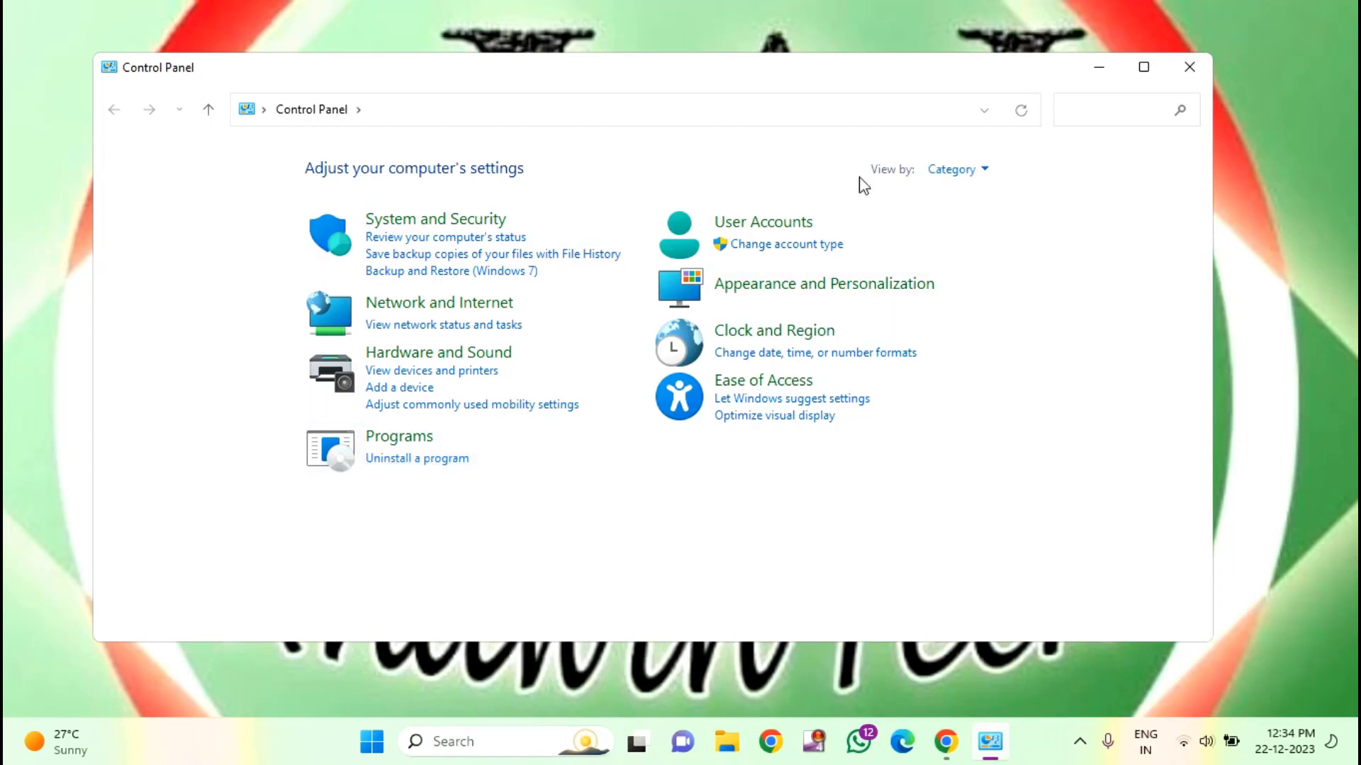
pyautogui.moveTo(964, 173)
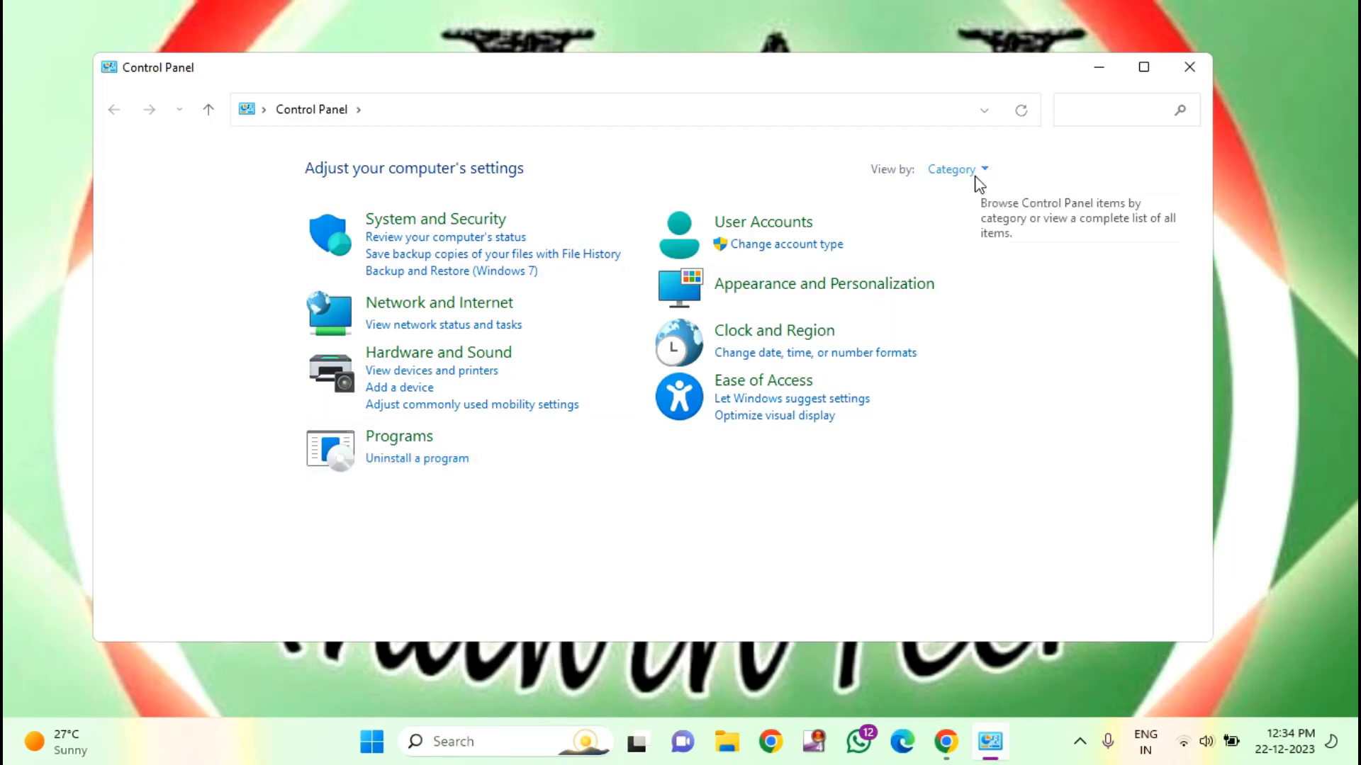
# Step: Switch Control Panel's View by to Large icons, then back to Category
pyautogui.click(954, 168)
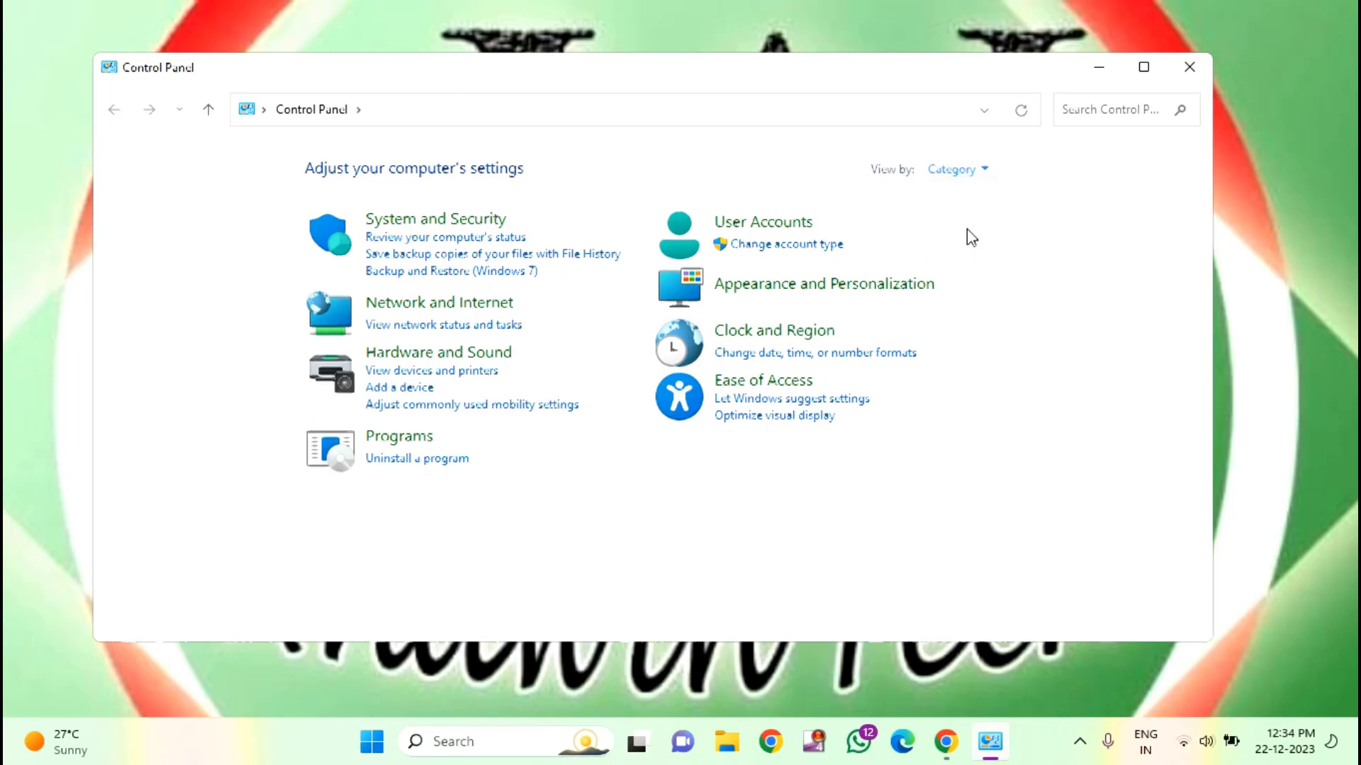
pyautogui.click(953, 169)
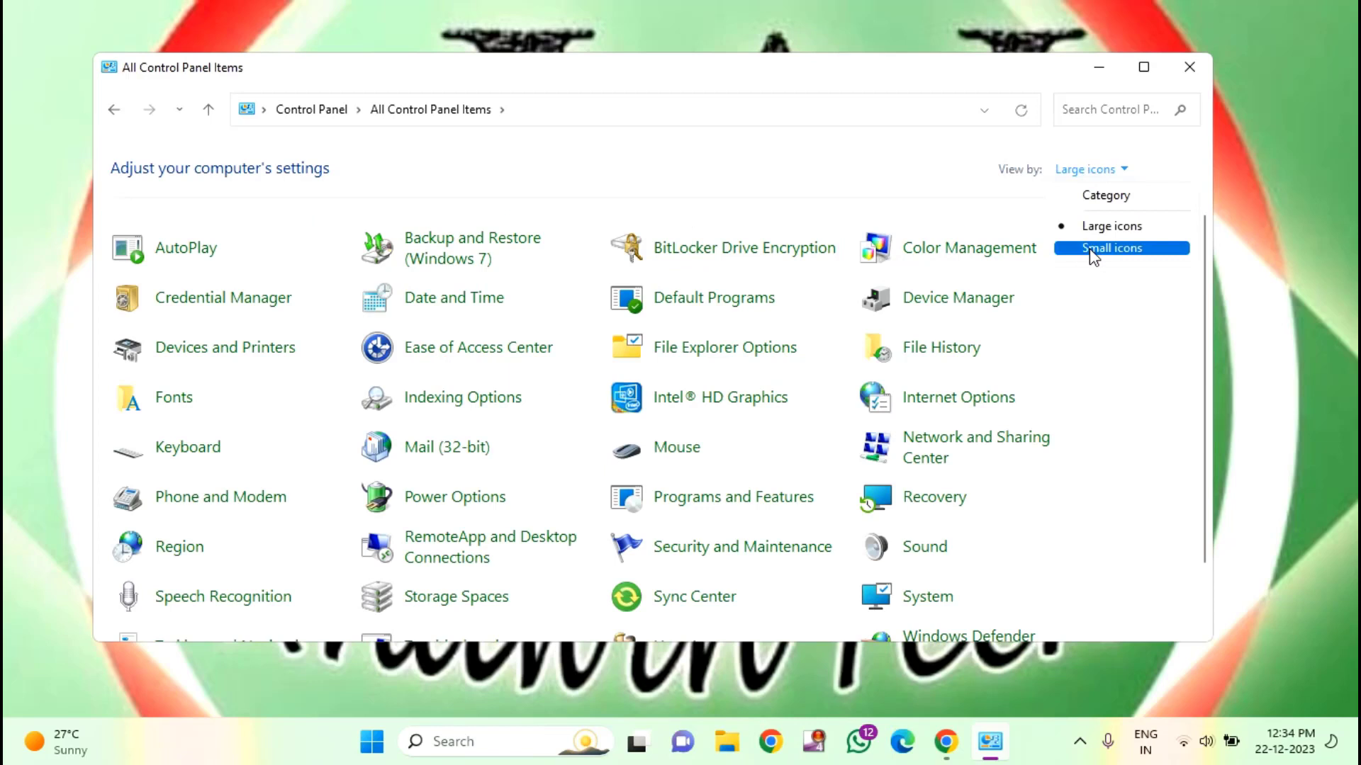
pyautogui.click(1104, 196)
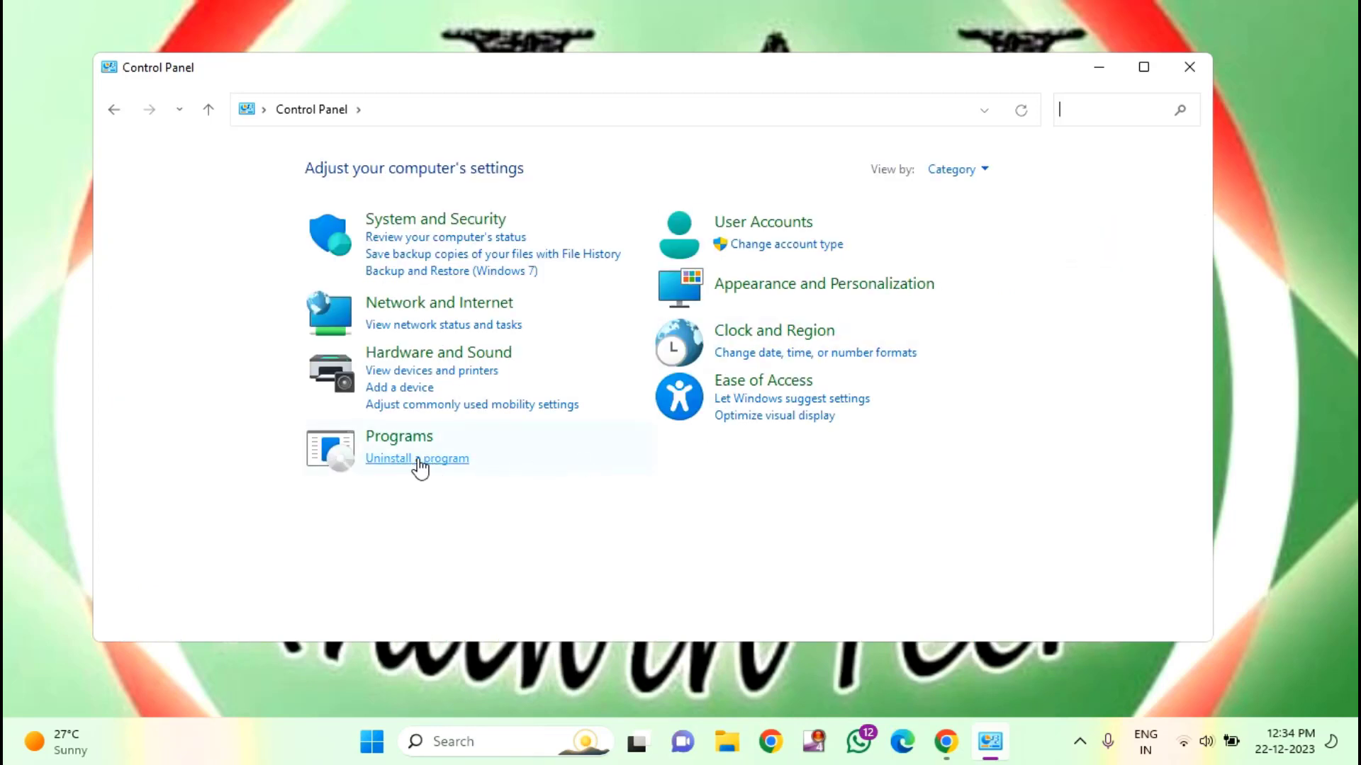
# Step: Show the installed programs list and pick the Roblox entry for uninstalling
pyautogui.click(417, 458)
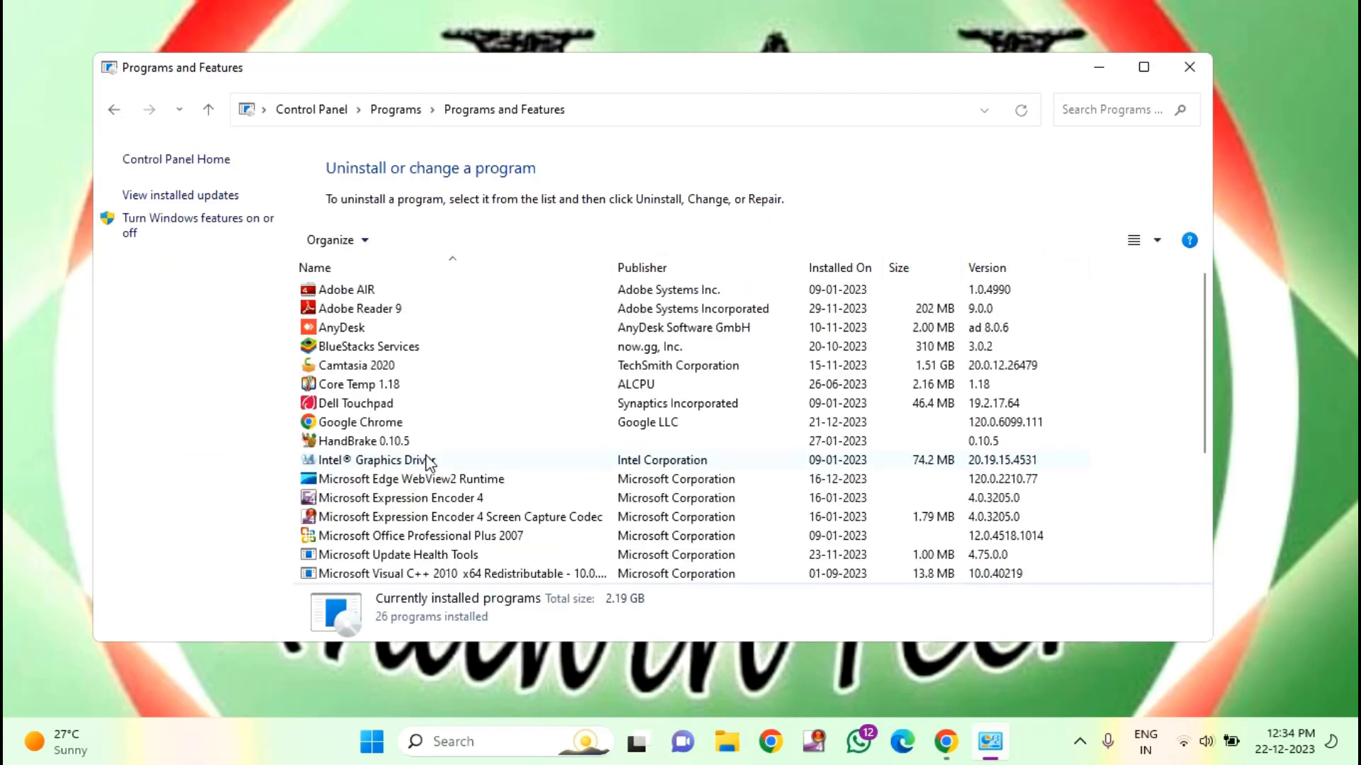
pyautogui.scroll(-3)
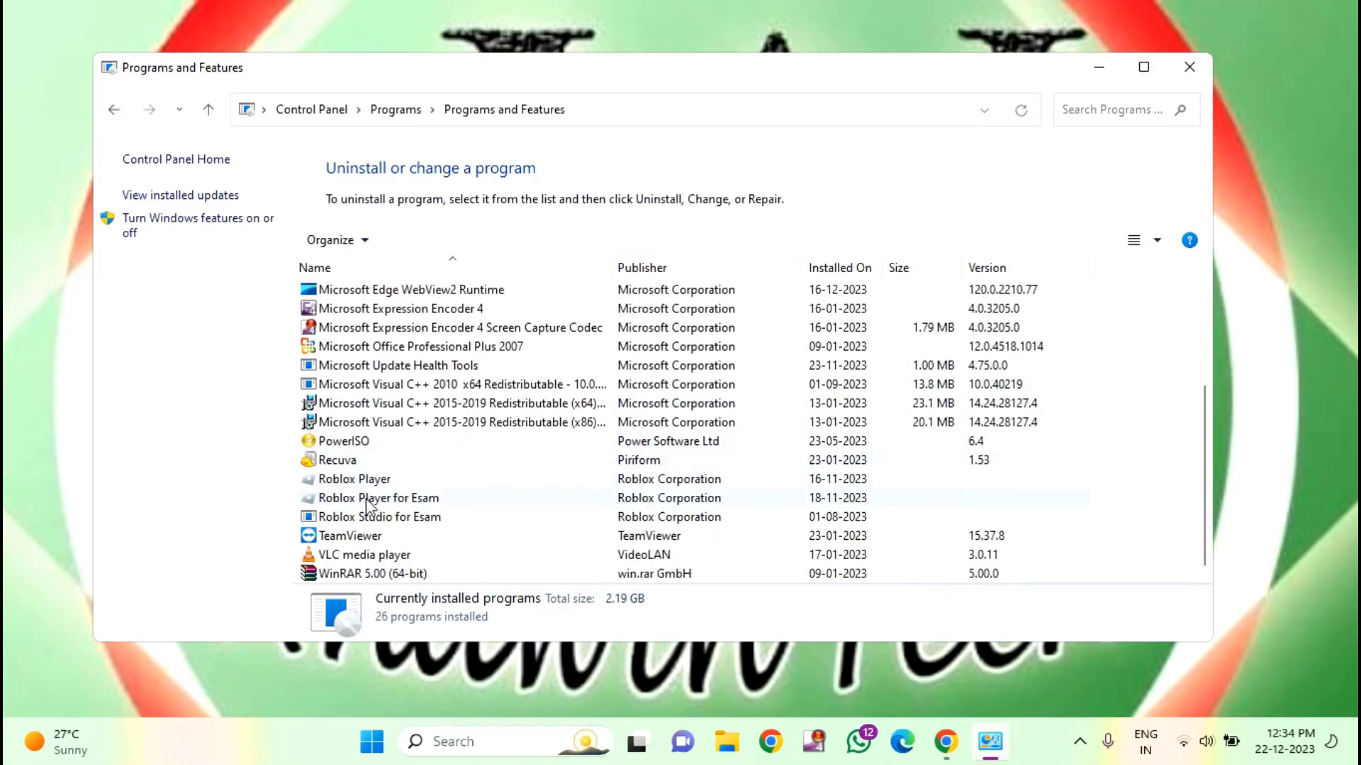
pyautogui.moveTo(353, 485)
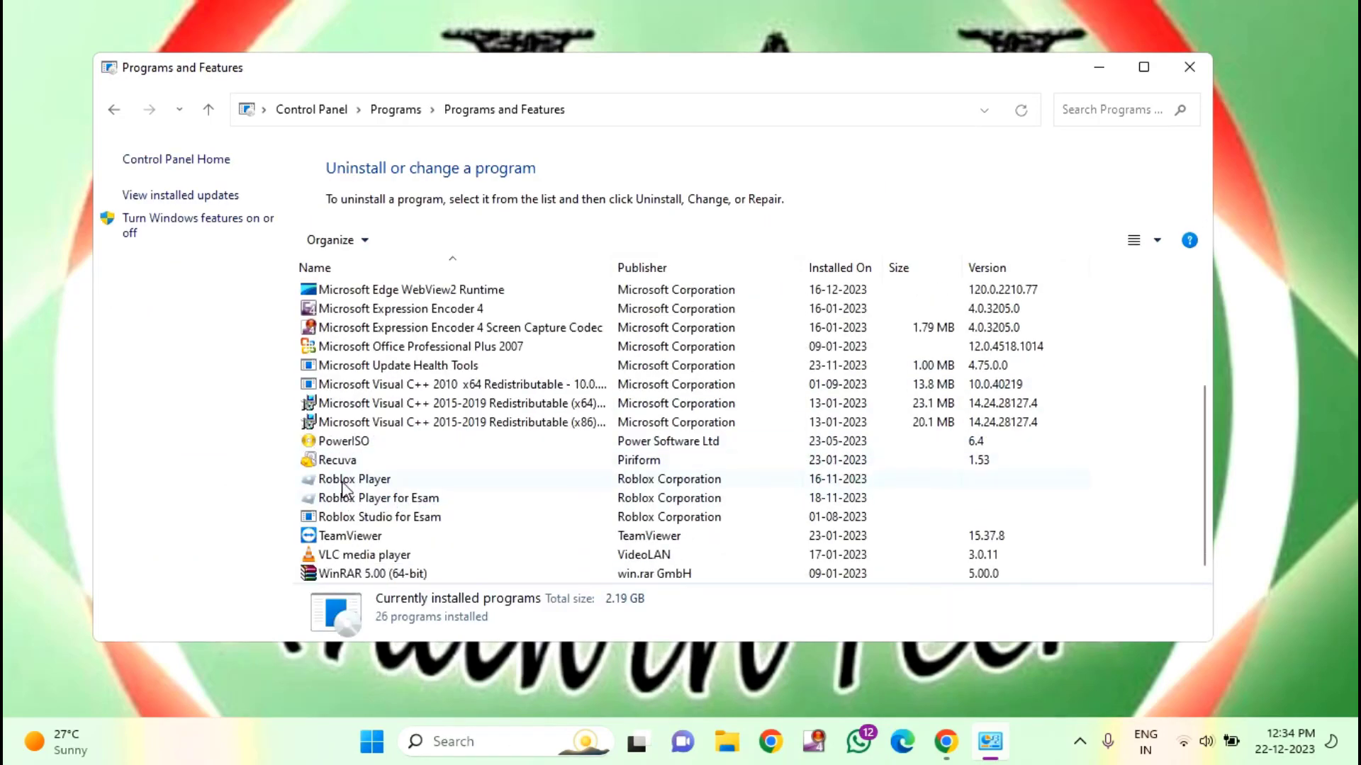
pyautogui.click(354, 479)
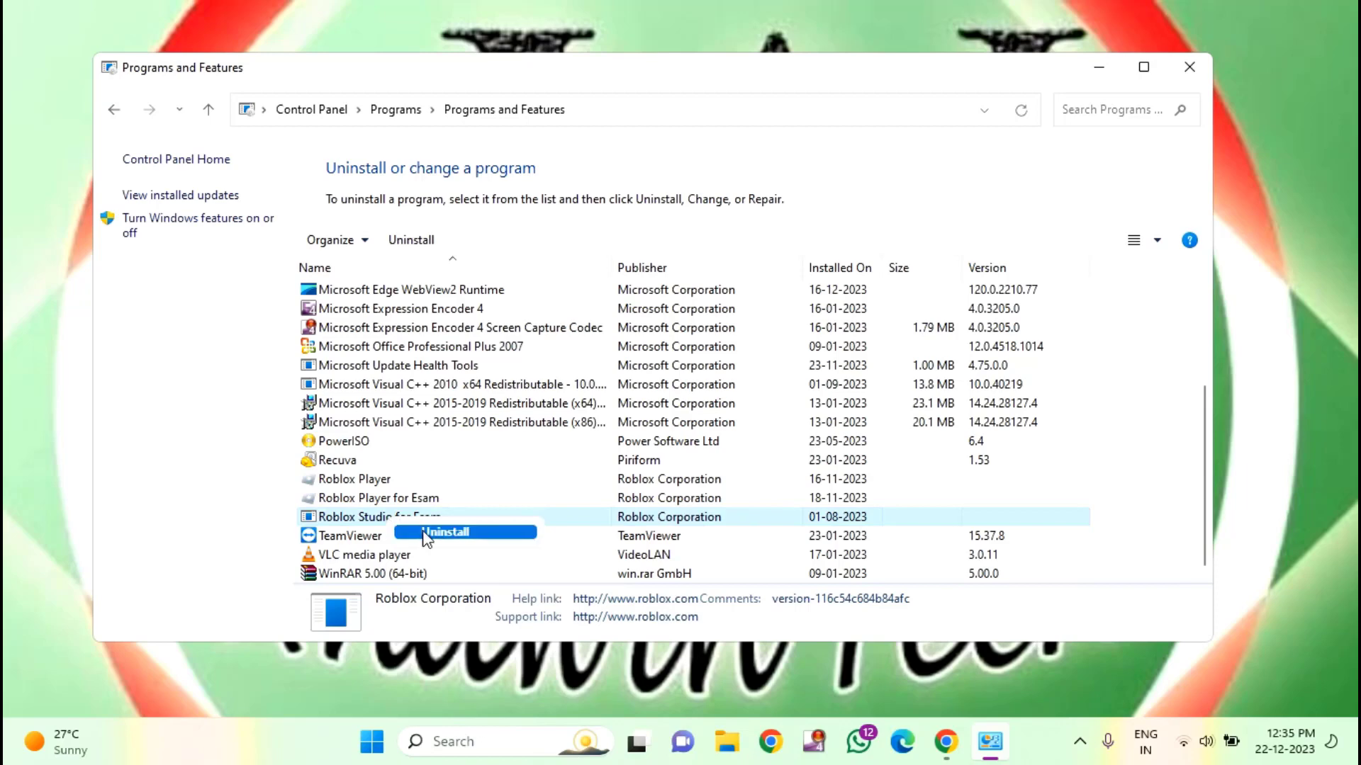
pyautogui.moveTo(393, 474)
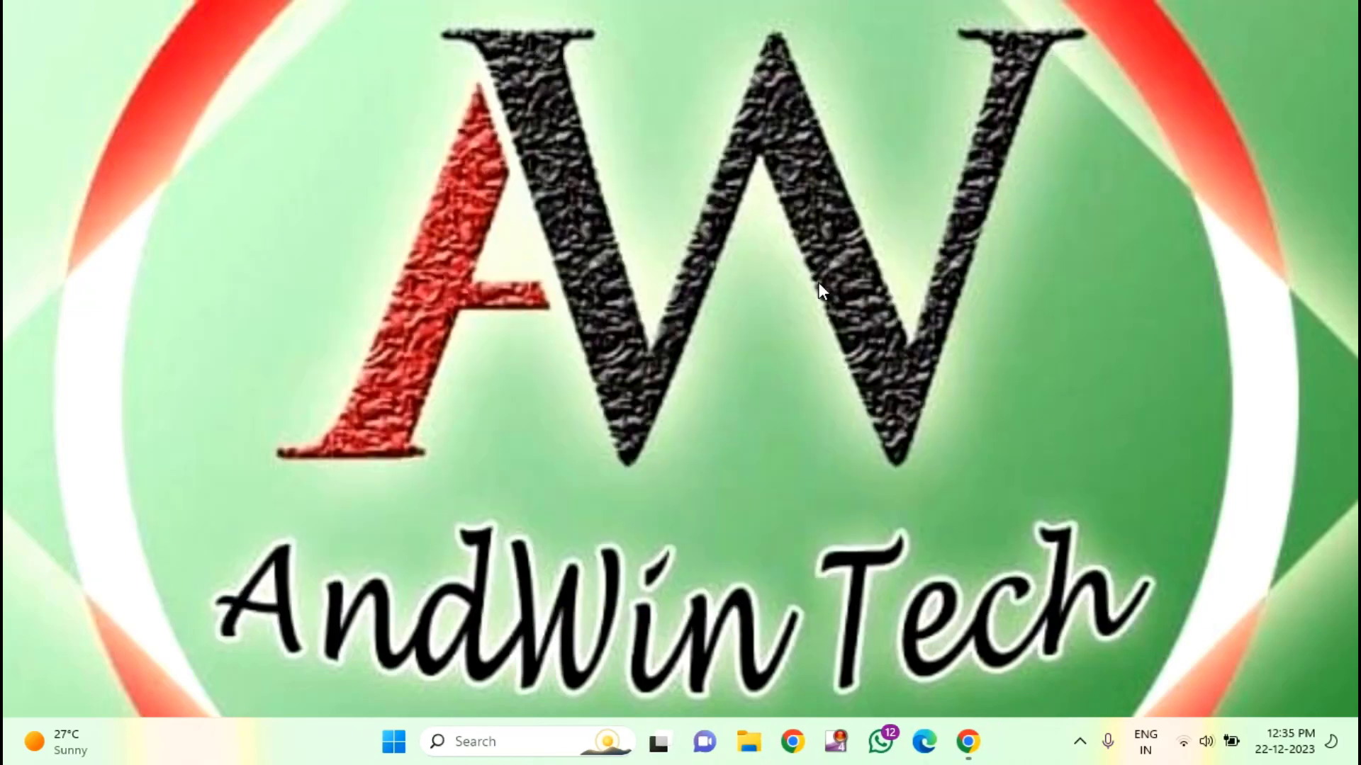
pyautogui.moveTo(791, 743)
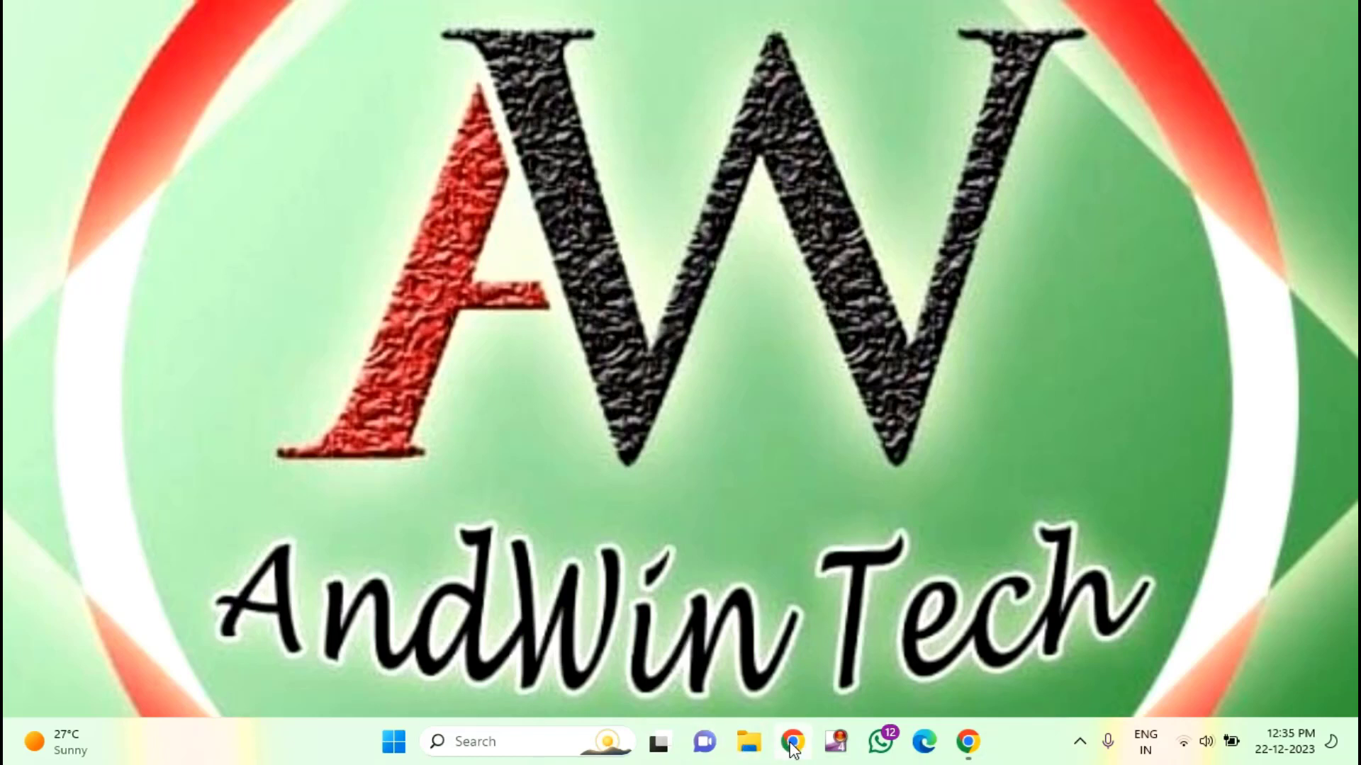
# Step: Launch Chrome and enter 'download roblox' in the address bar
pyautogui.click(791, 741)
pyautogui.write('d')
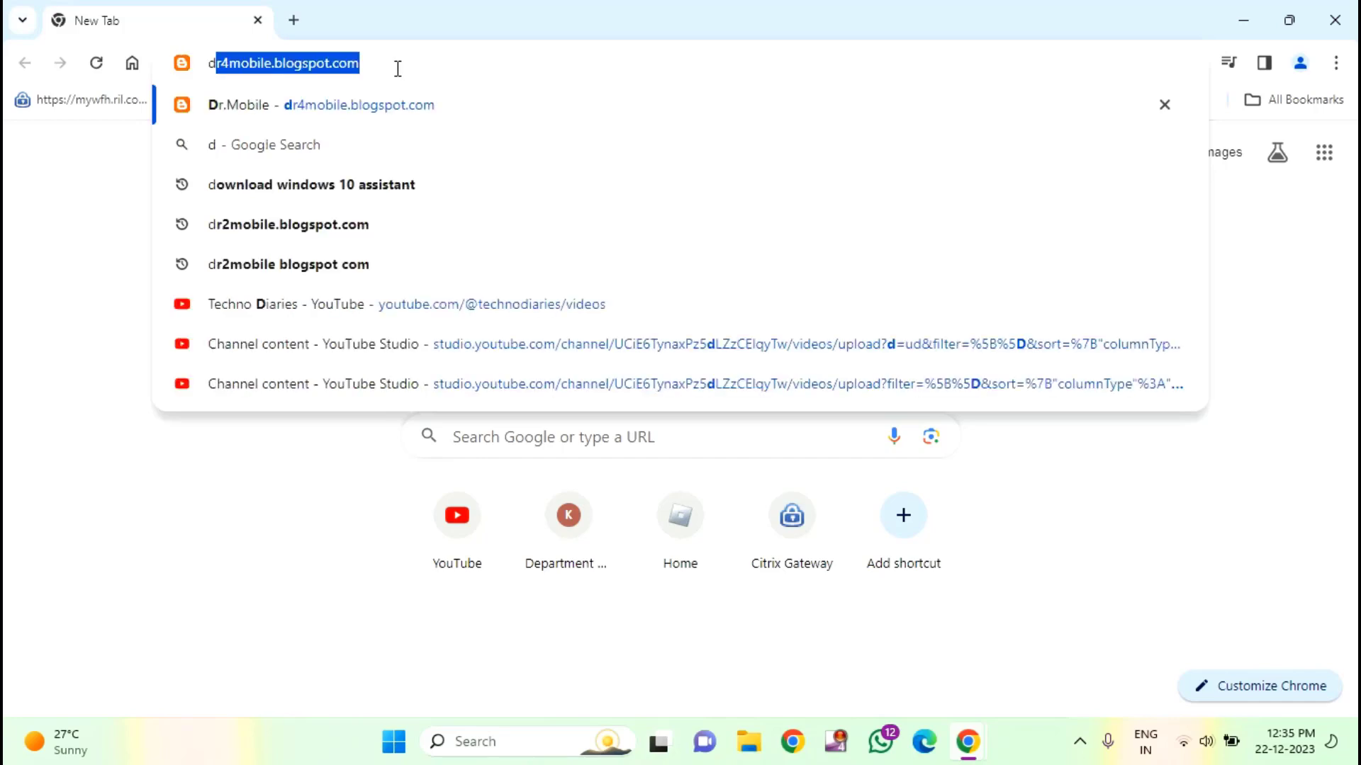
pyautogui.write('ownlo')
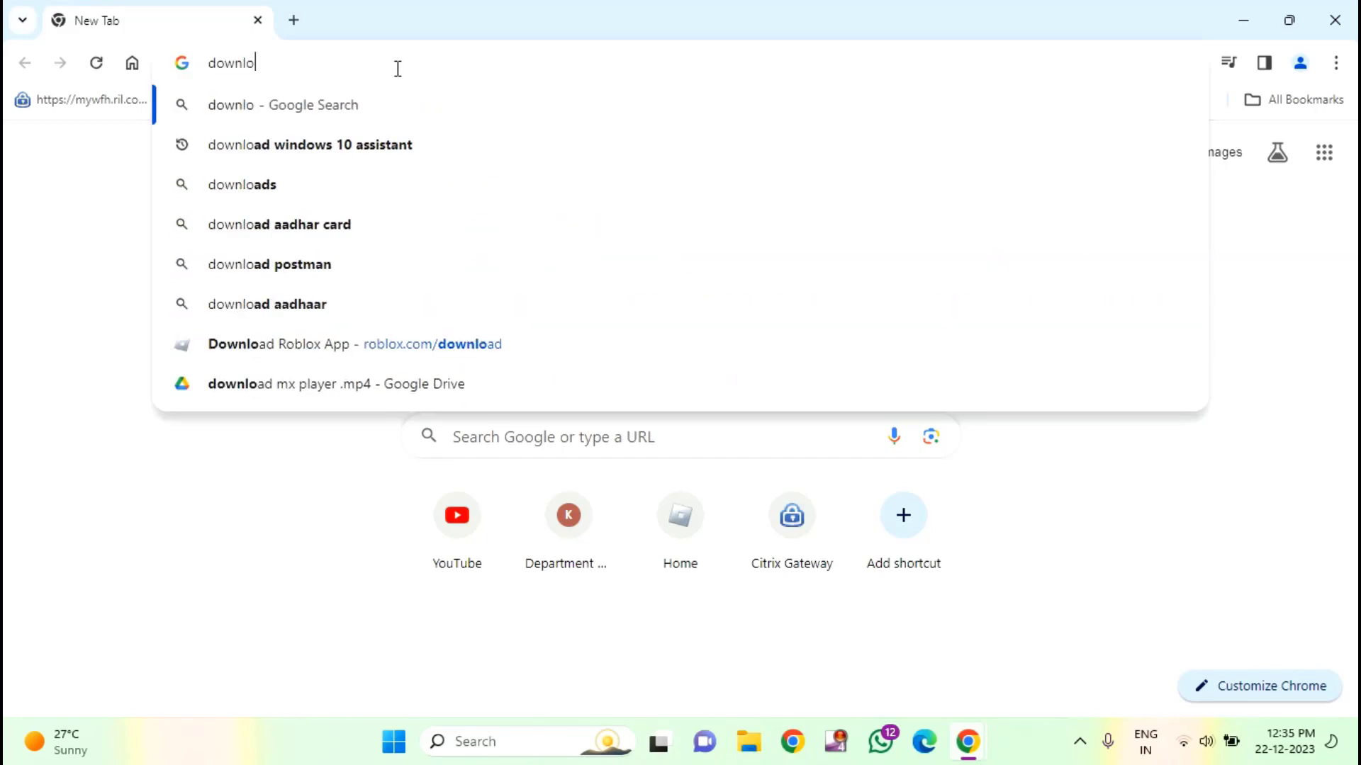
pyautogui.write('ad r')
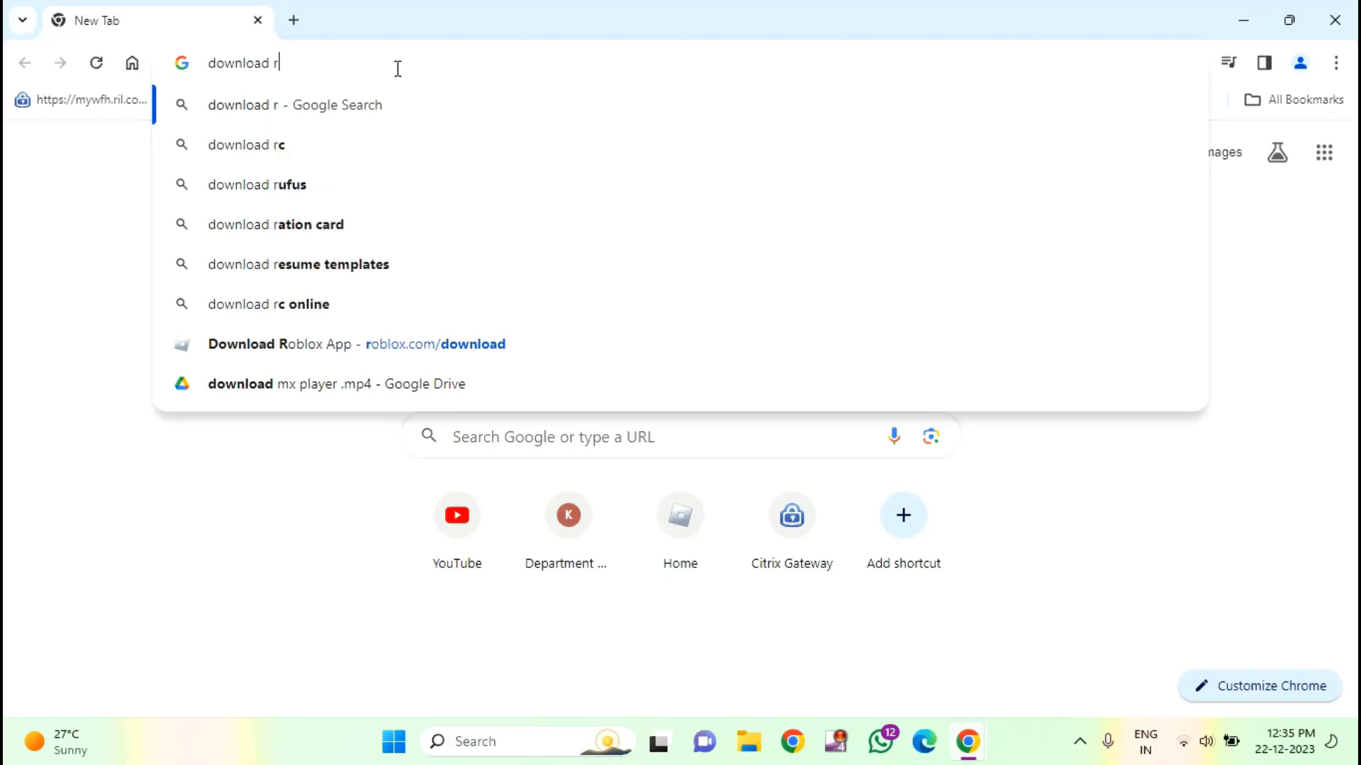
pyautogui.write('oblox')
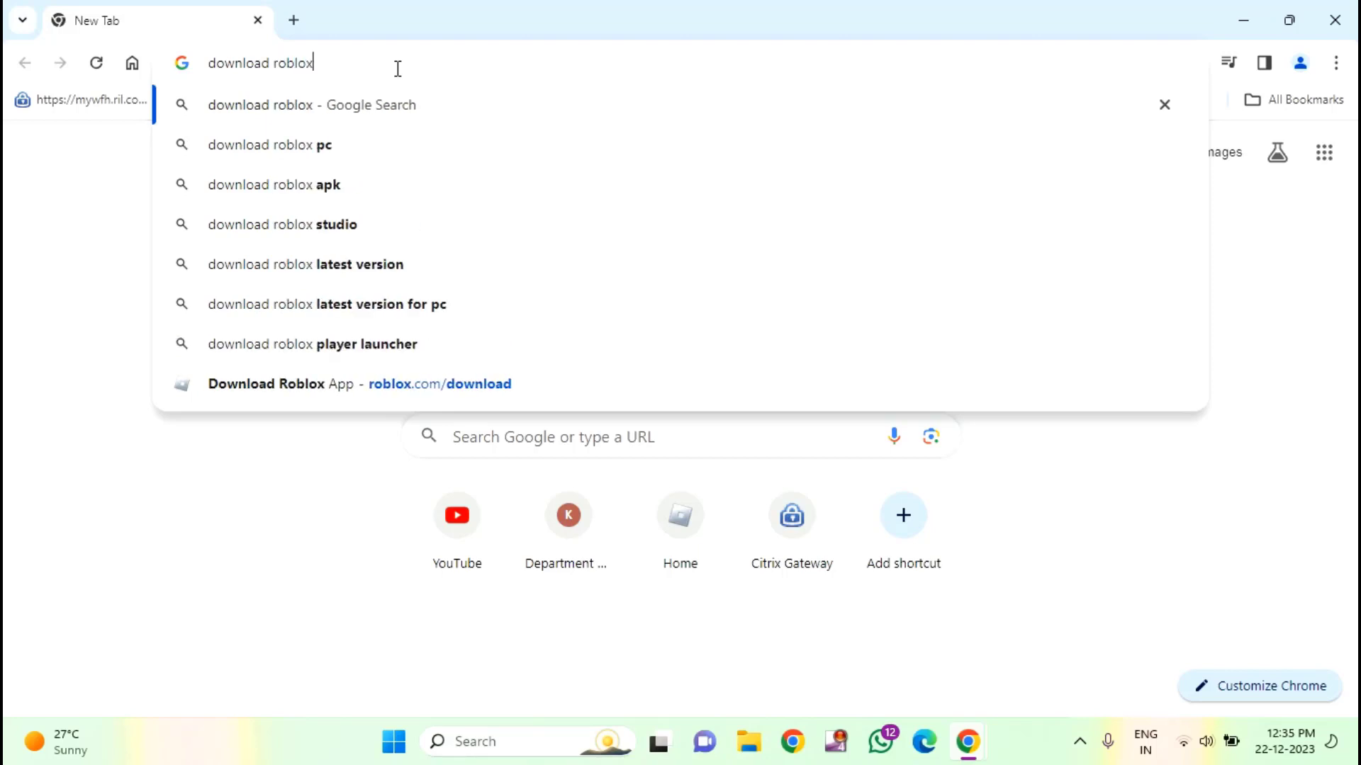
# Step: Reach the roblox.com/download page from the Google results, then close Chrome
pyautogui.click(311, 103)
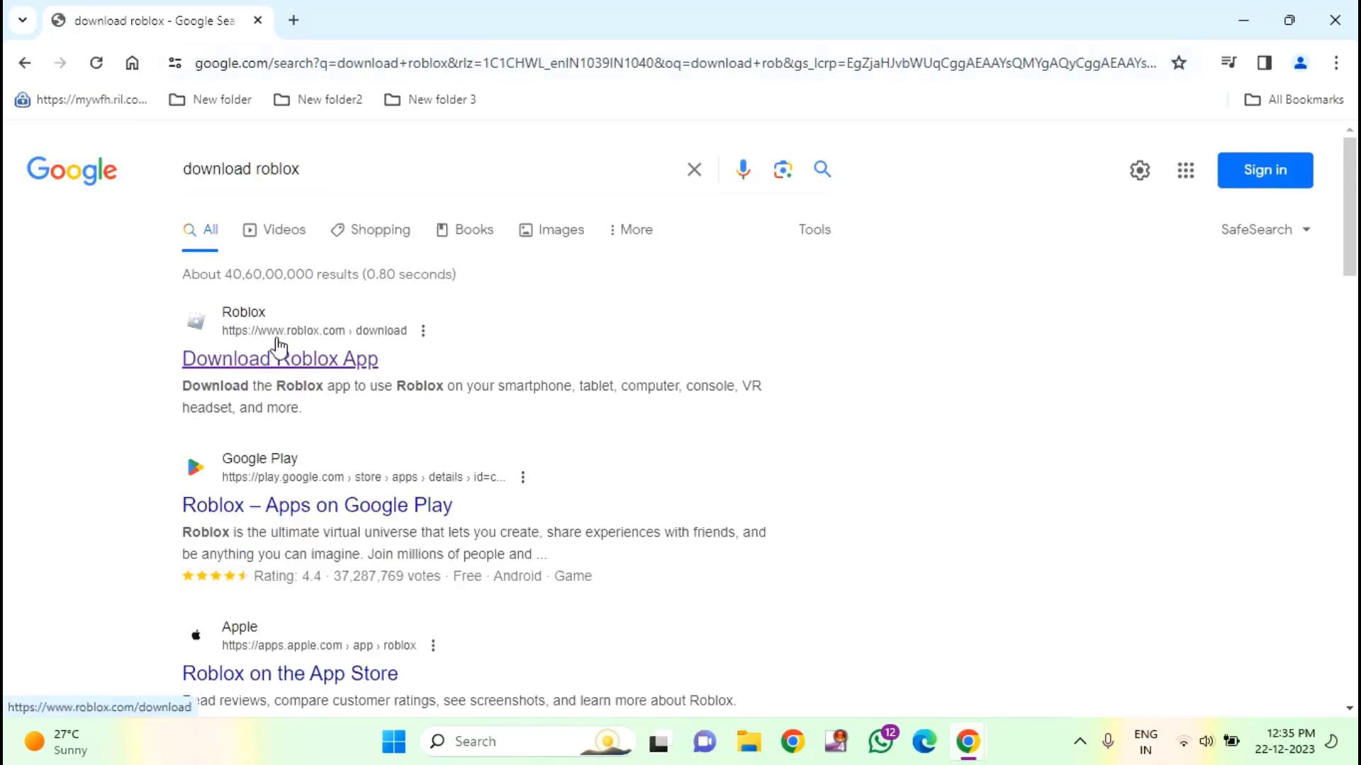
pyautogui.moveTo(279, 373)
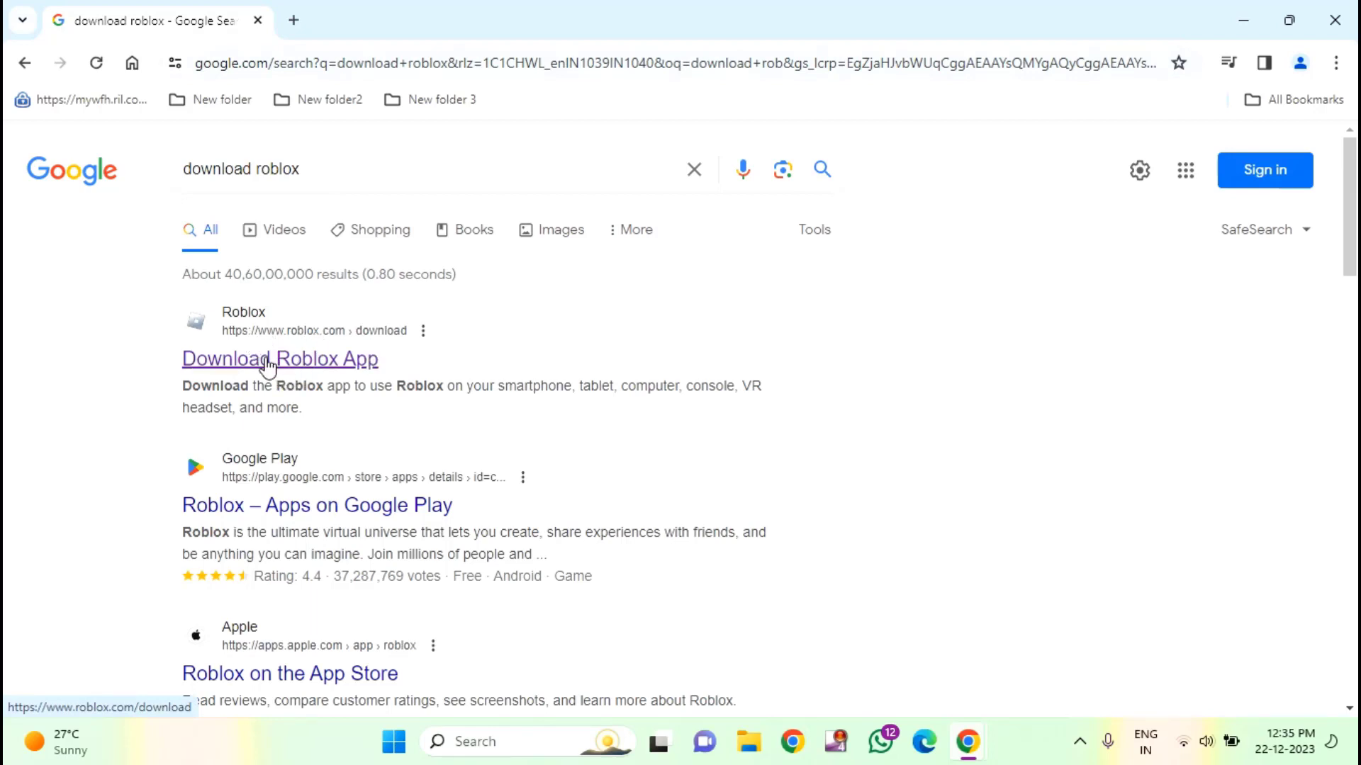
pyautogui.click(279, 358)
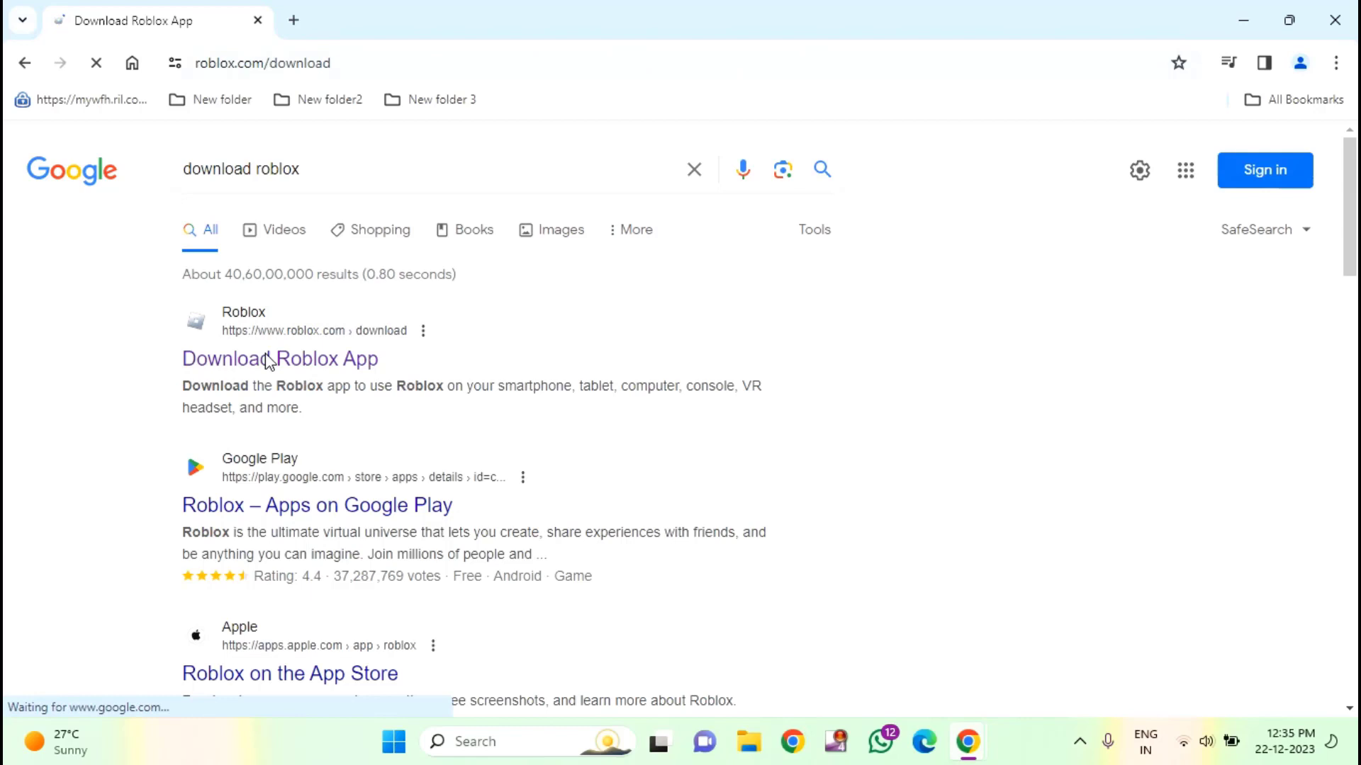
pyautogui.click(280, 358)
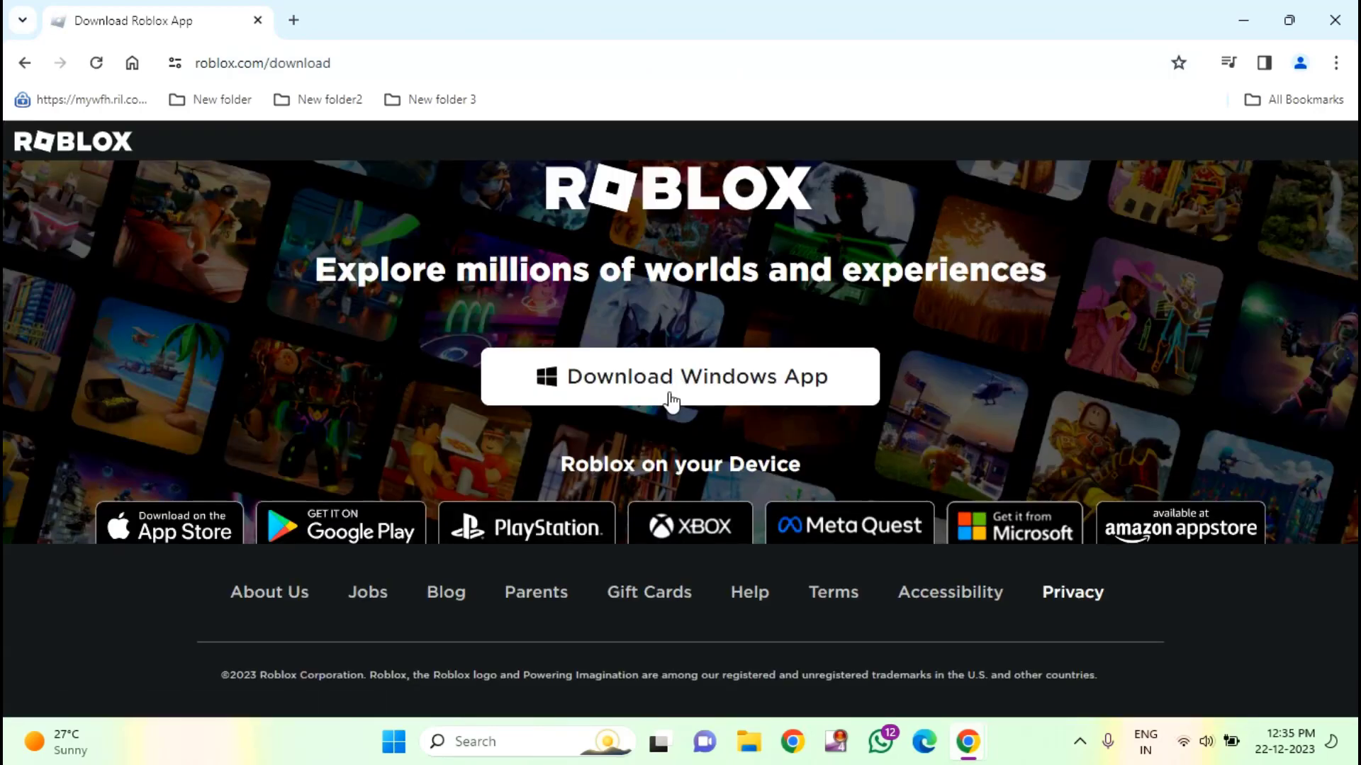
pyautogui.moveTo(625, 401)
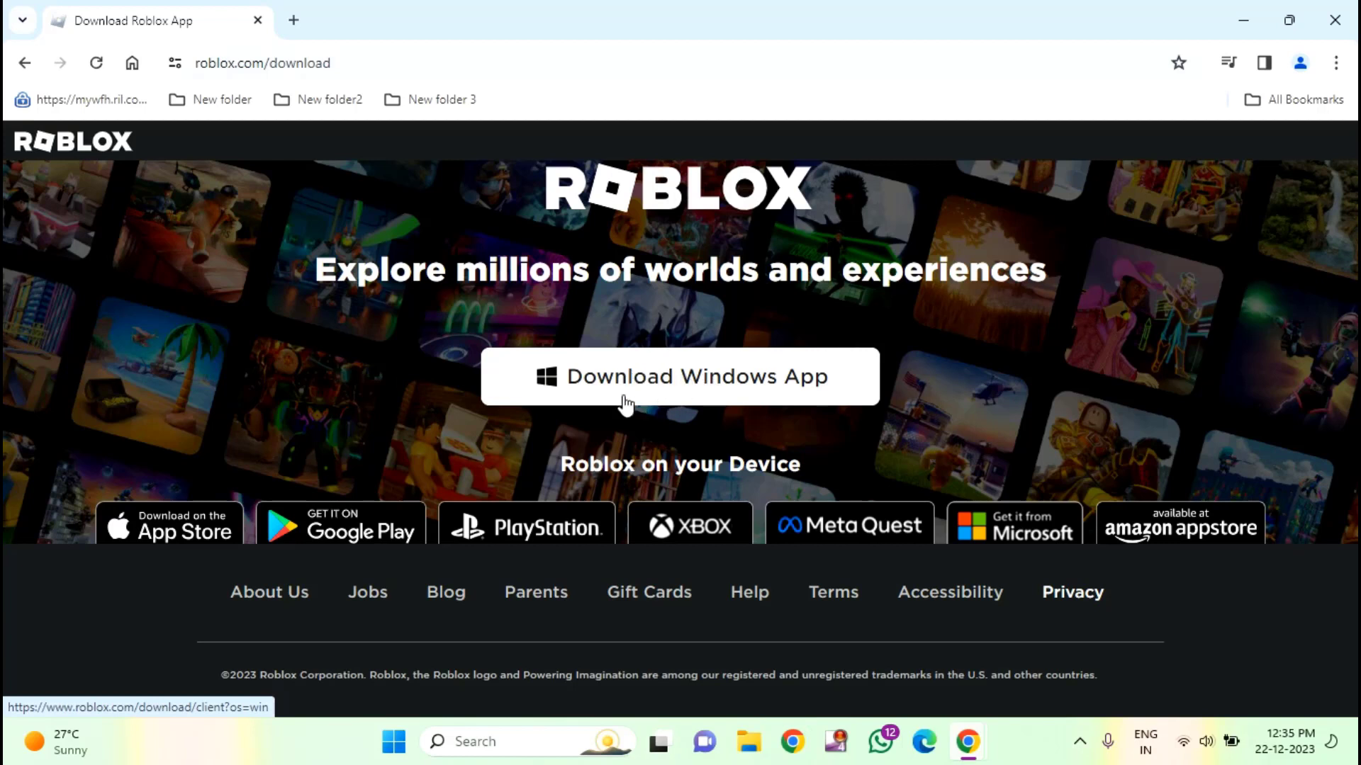
pyautogui.moveTo(927, 265)
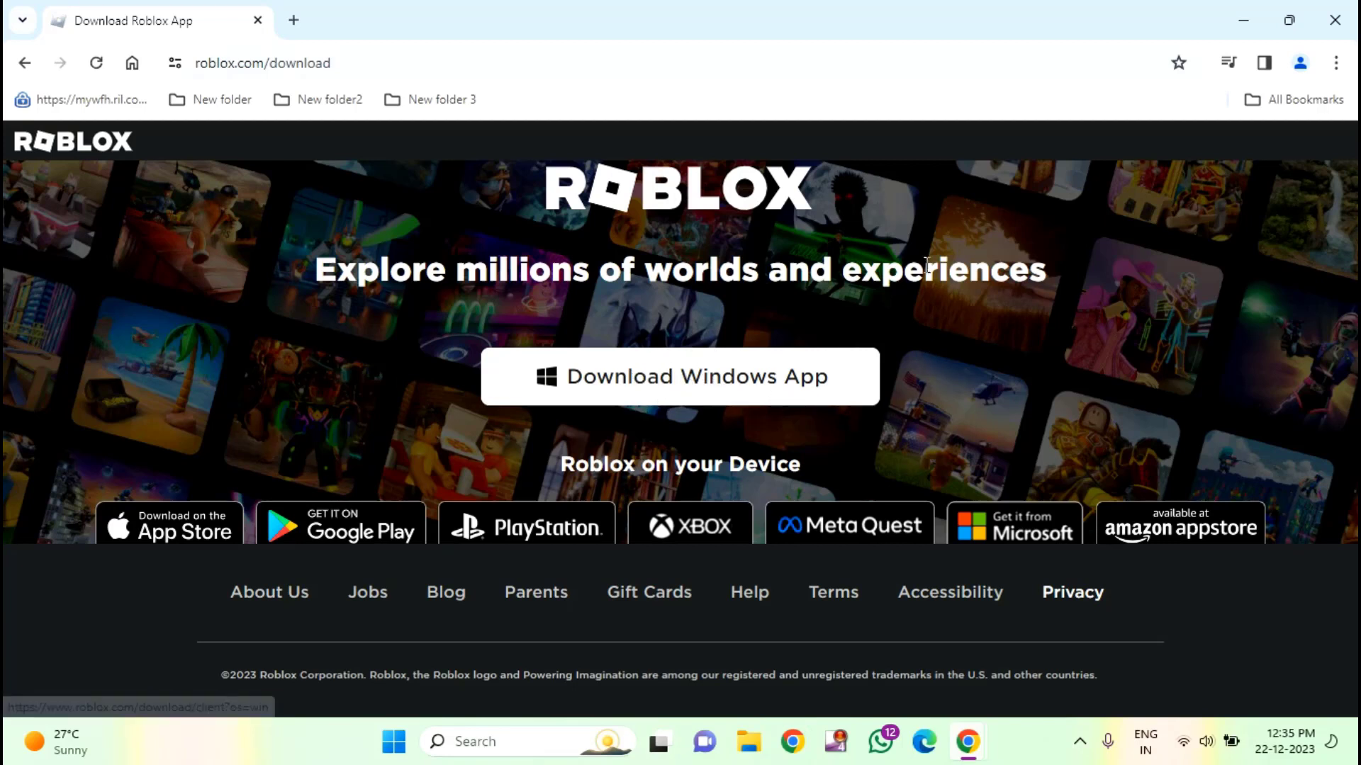
pyautogui.moveTo(1004, 353)
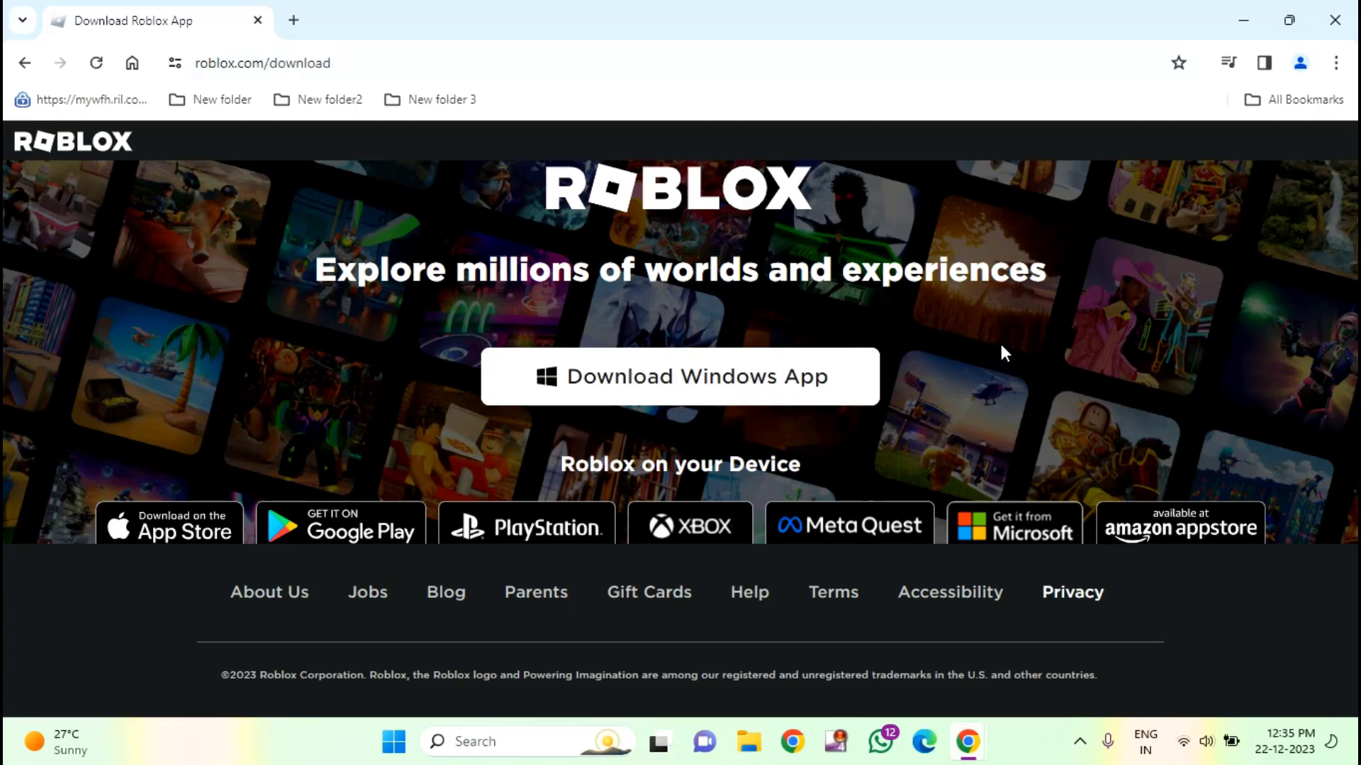
pyautogui.moveTo(1340, 20)
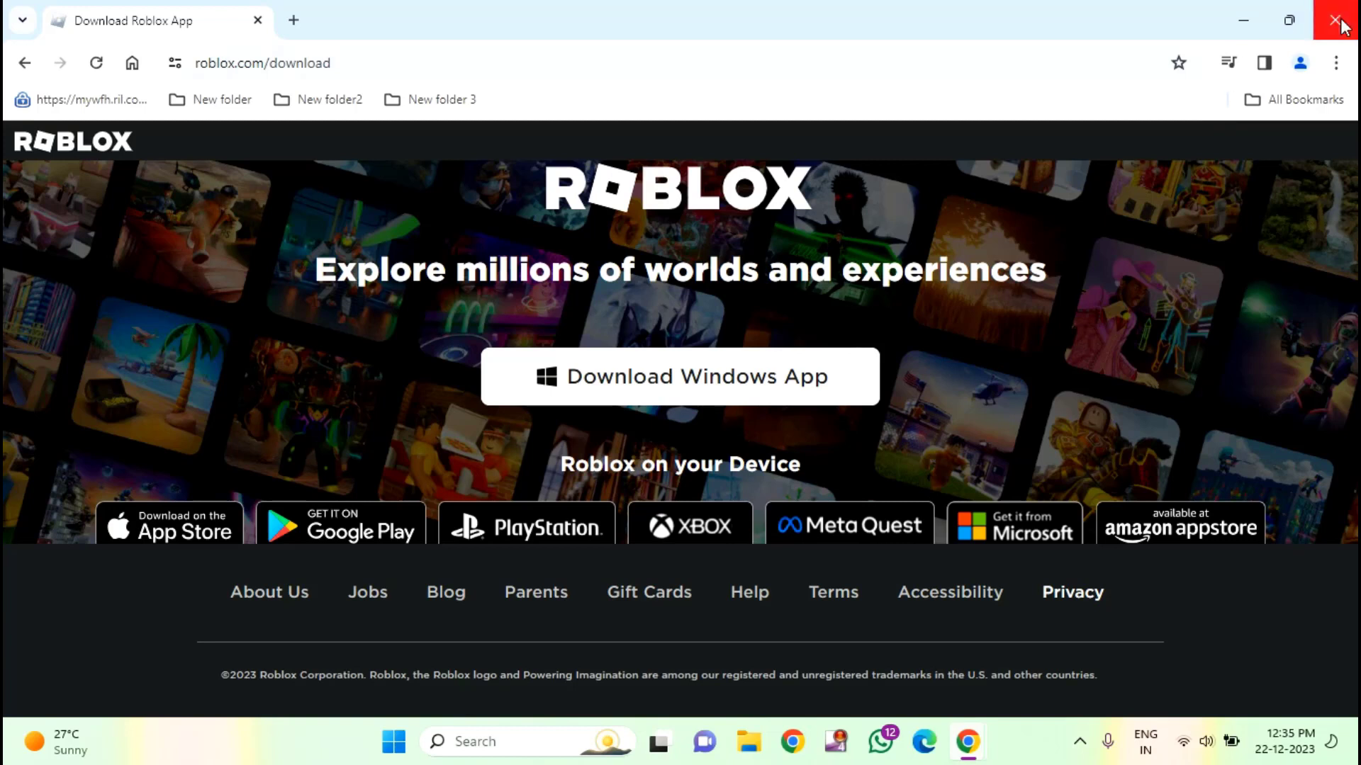
pyautogui.moveTo(1339, 22)
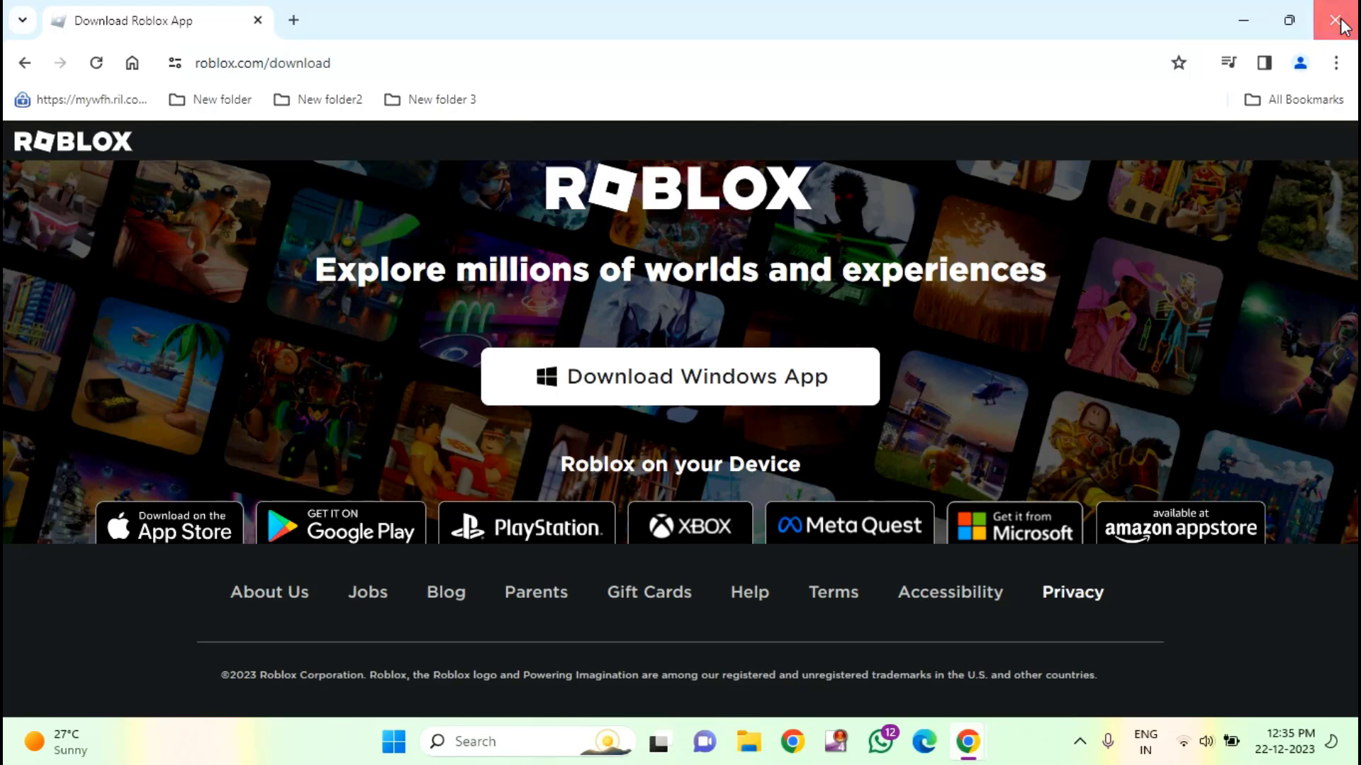
pyautogui.click(1340, 18)
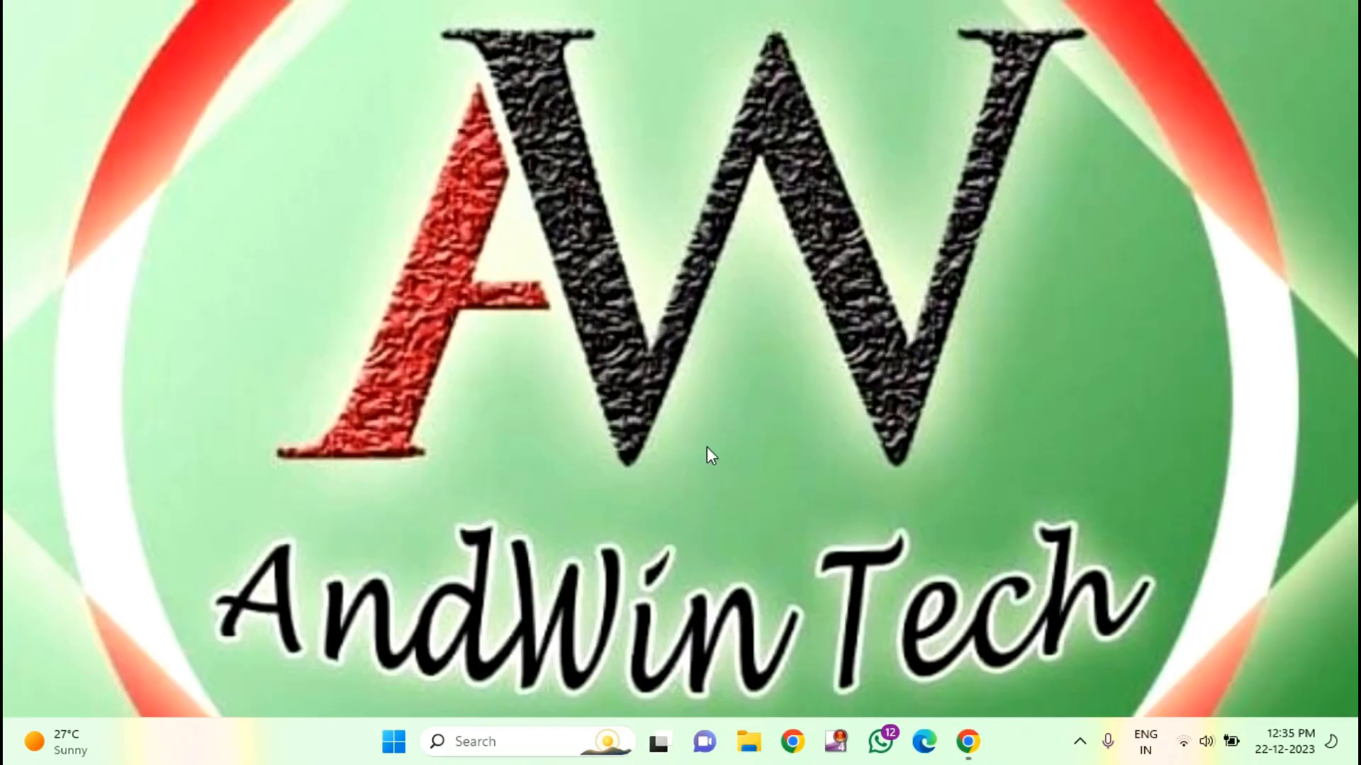
pyautogui.moveTo(592, 554)
pyautogui.write('%localappdata%')
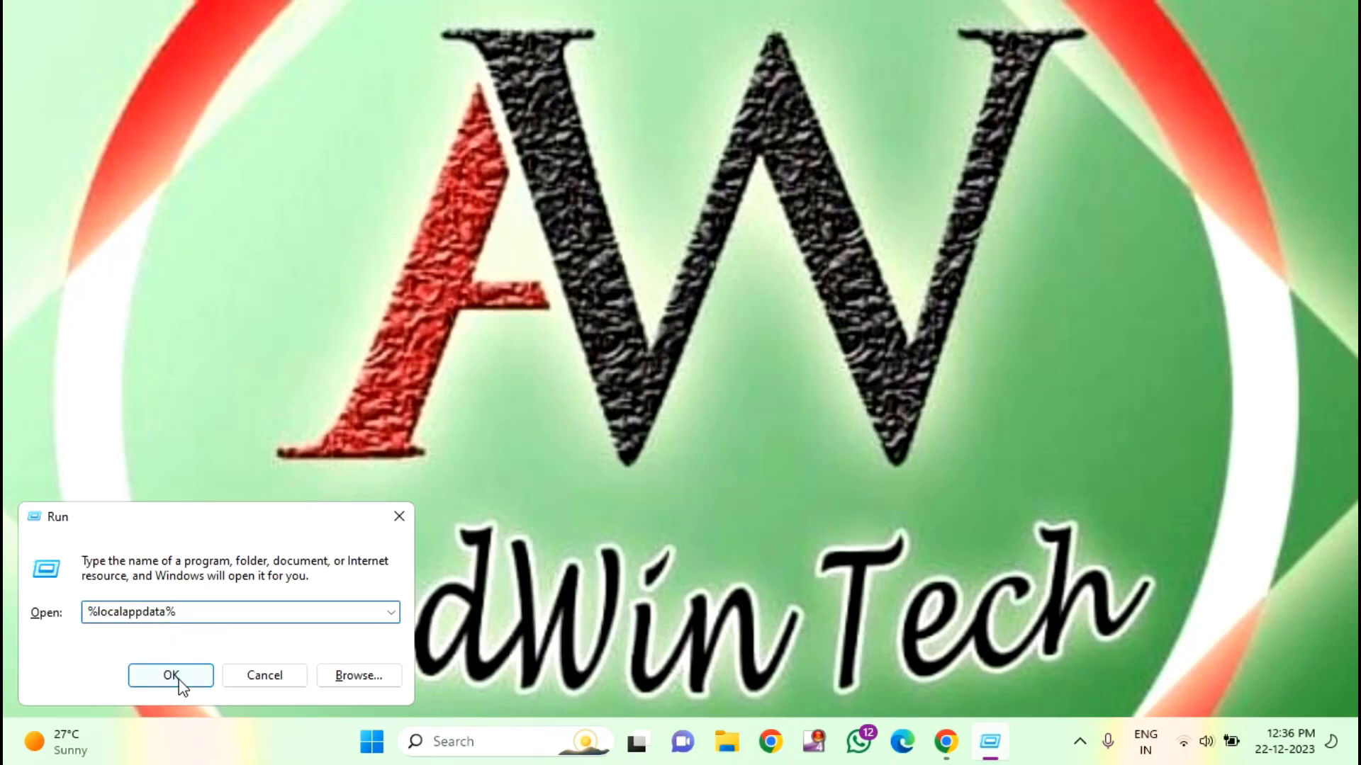
# Step: Run %localappdata% from the Run dialog to reach the local AppData folder
pyautogui.click(171, 675)
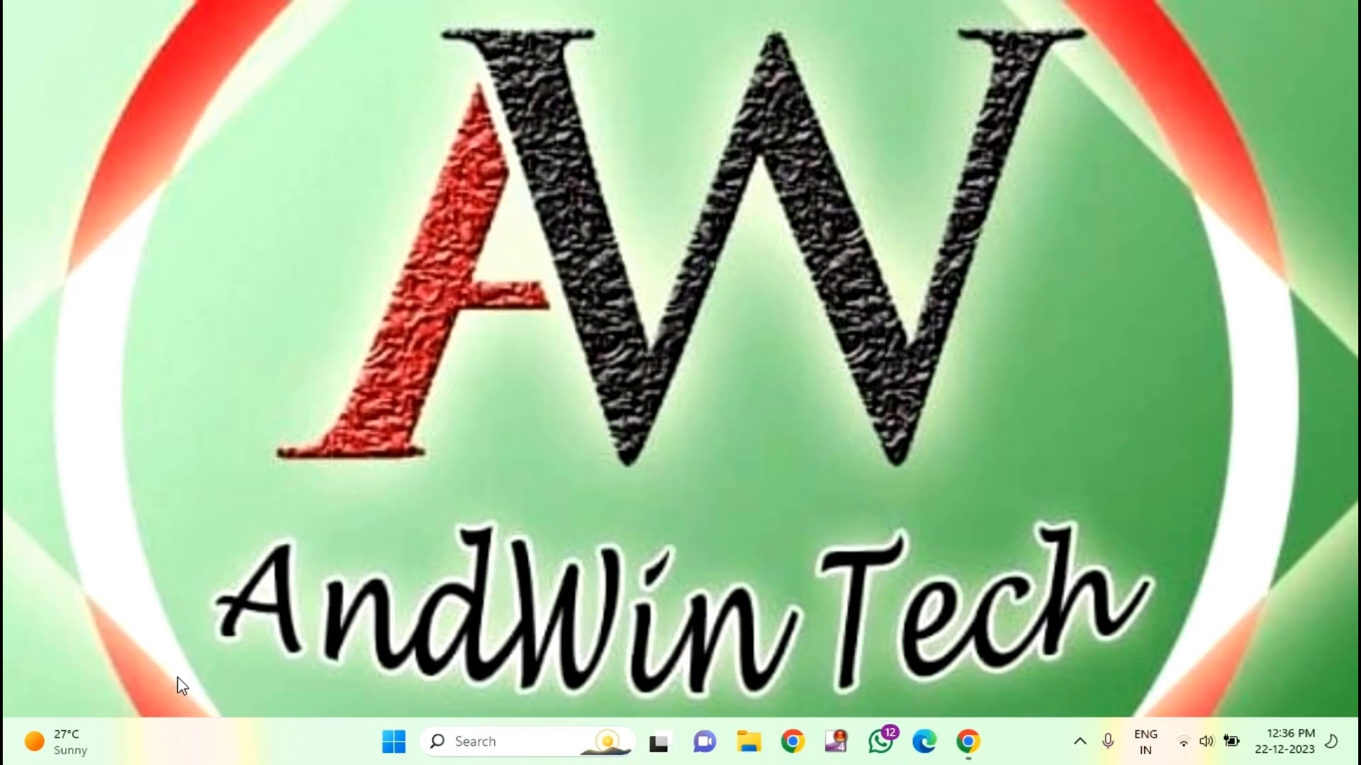
# Step: Go into Roblox > Versions > version-72b95a99cfcf4b7d and bring up Run as administrator for RobloxPlayerLauncher
pyautogui.click(748, 741)
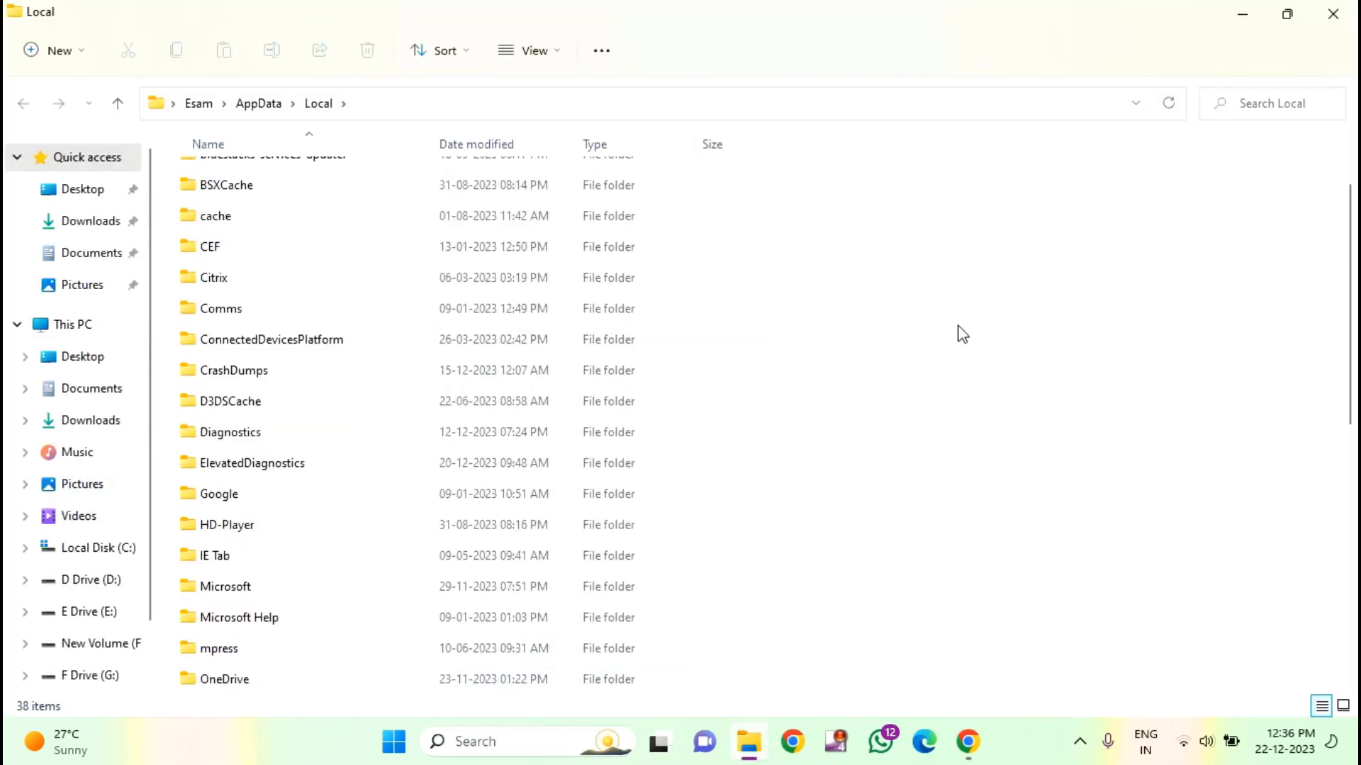
pyautogui.scroll(-3)
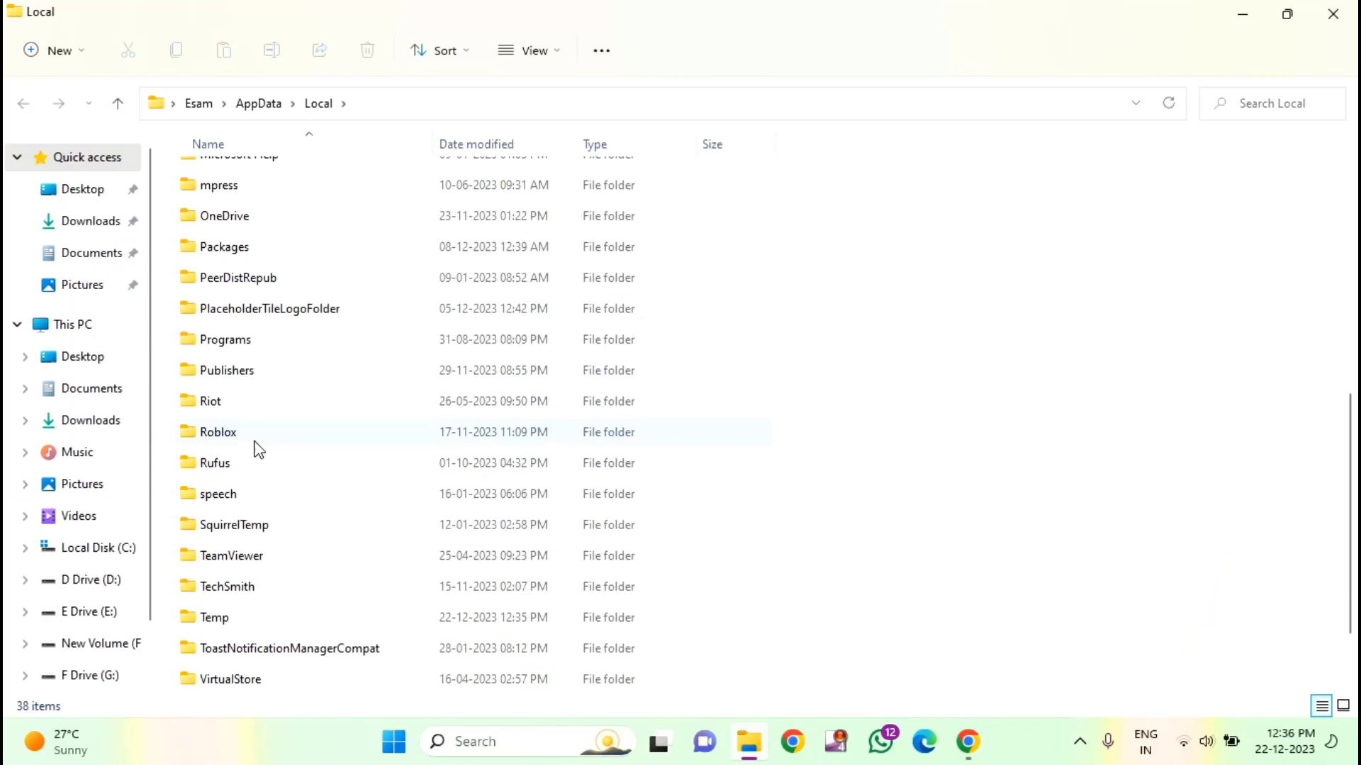
pyautogui.doubleClick(218, 430)
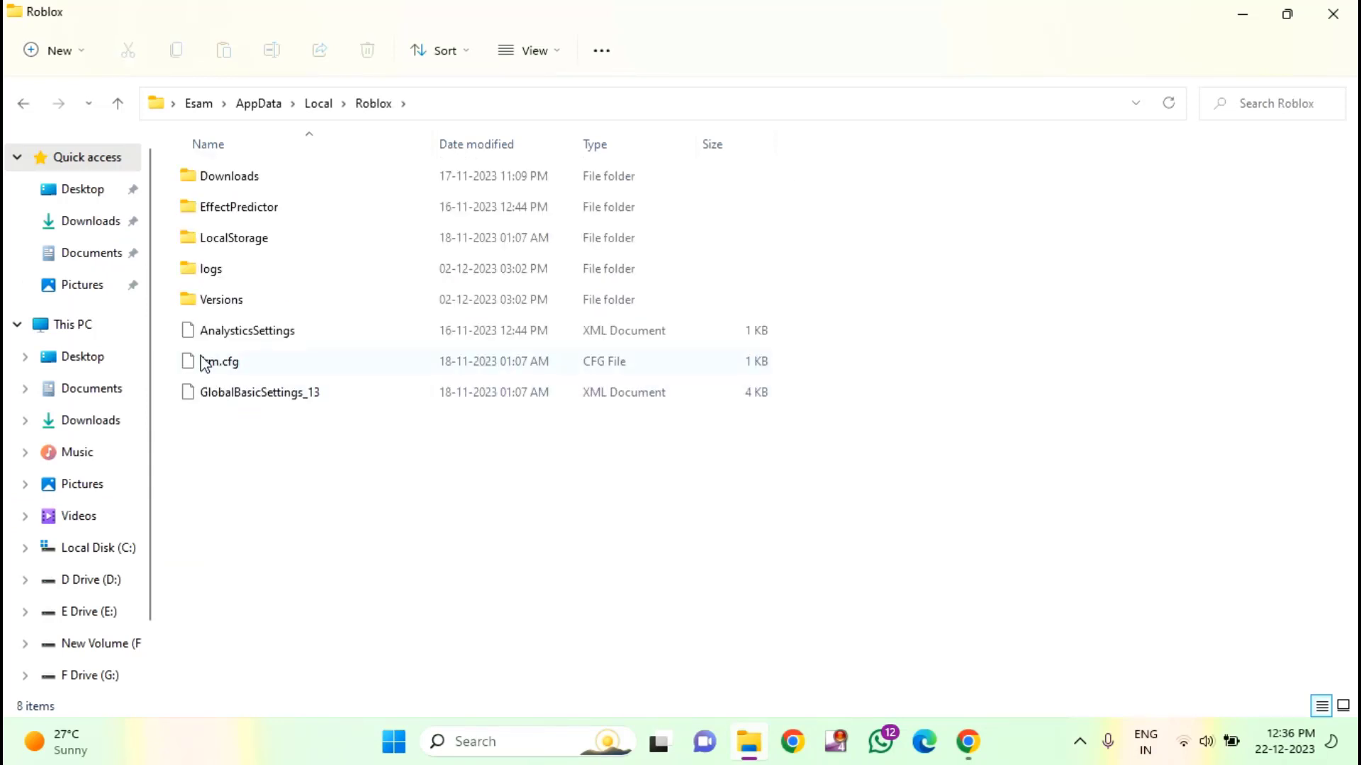
pyautogui.moveTo(282, 299)
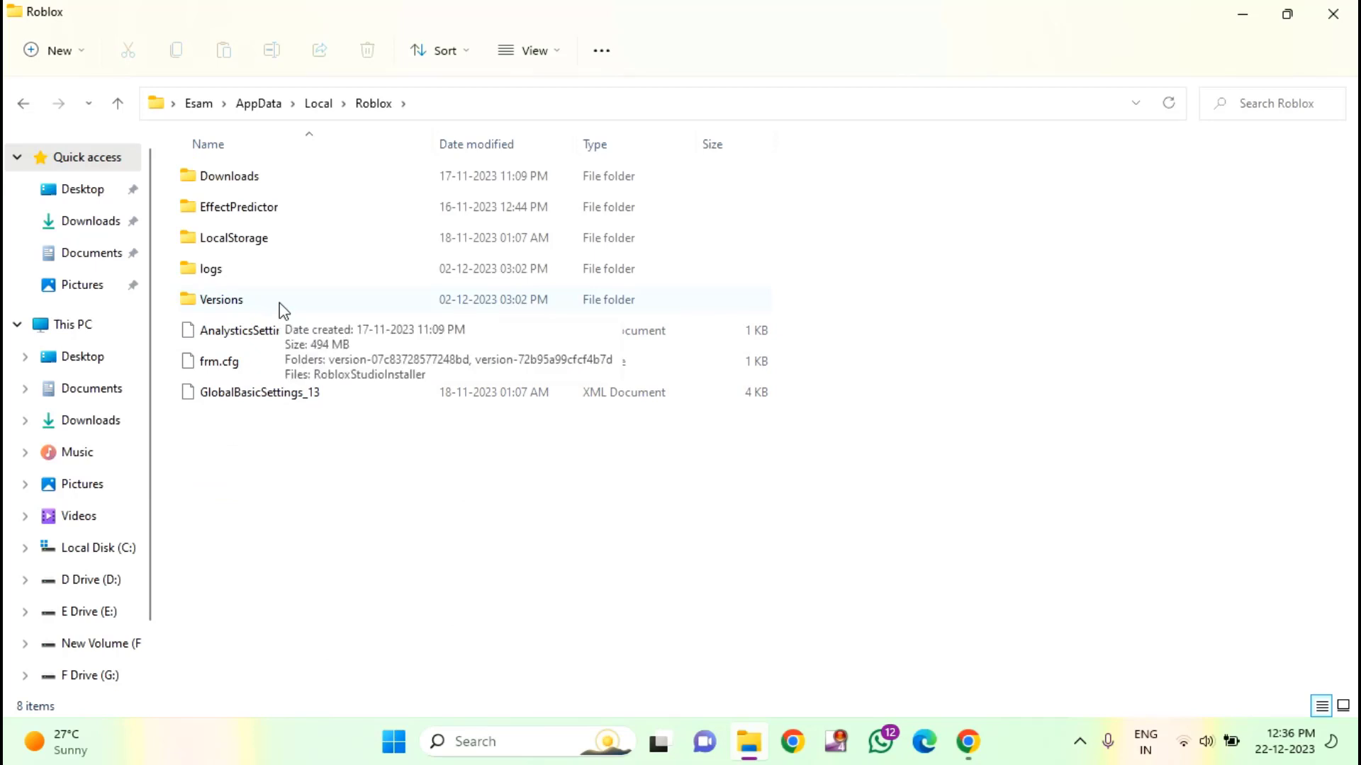
pyautogui.doubleClick(221, 299)
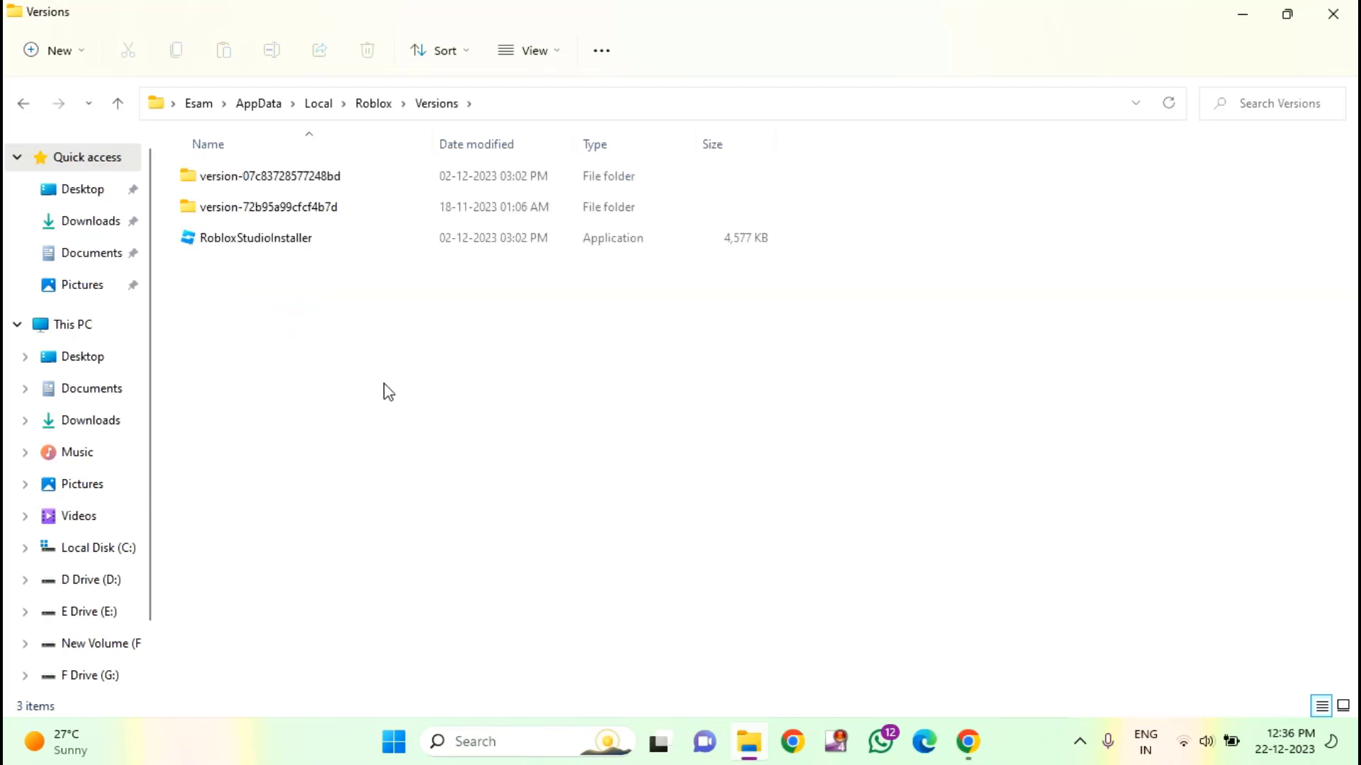
pyautogui.moveTo(364, 207)
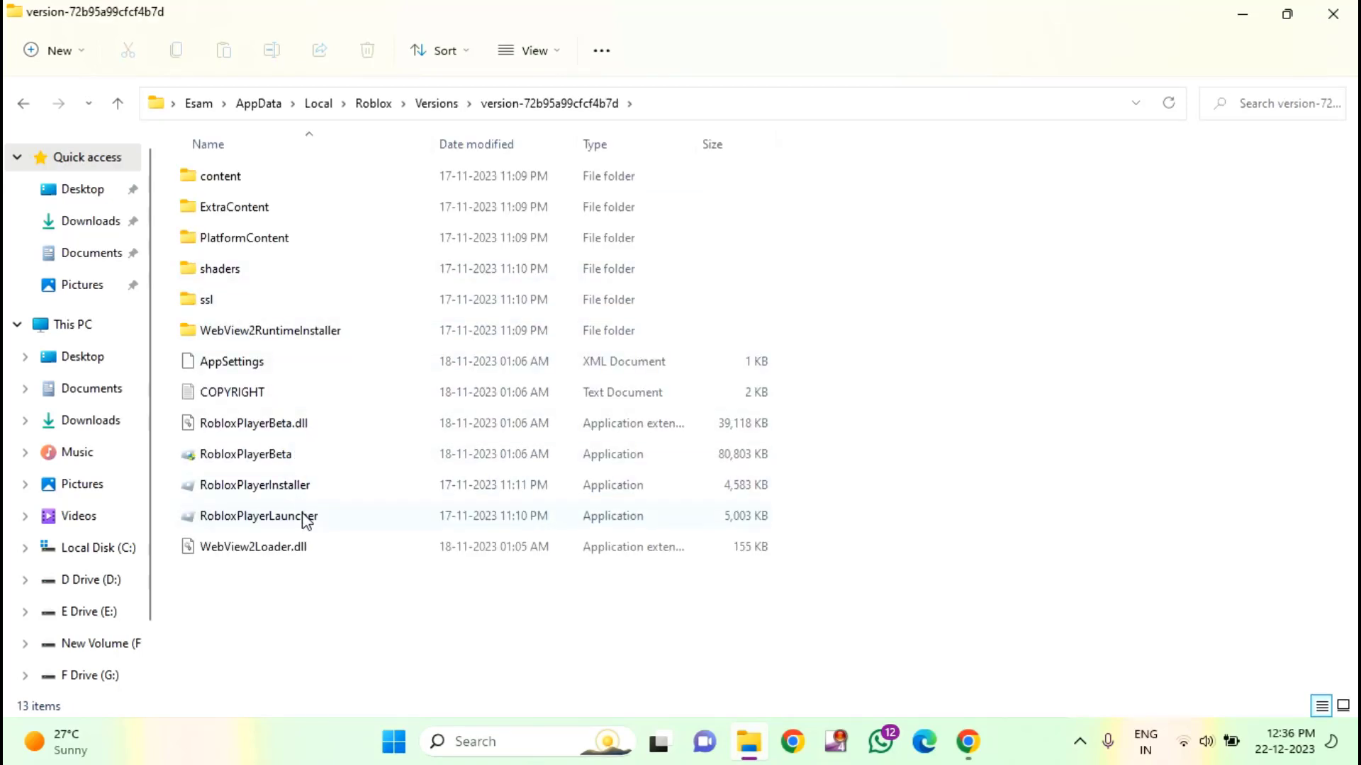
pyautogui.moveTo(257, 520)
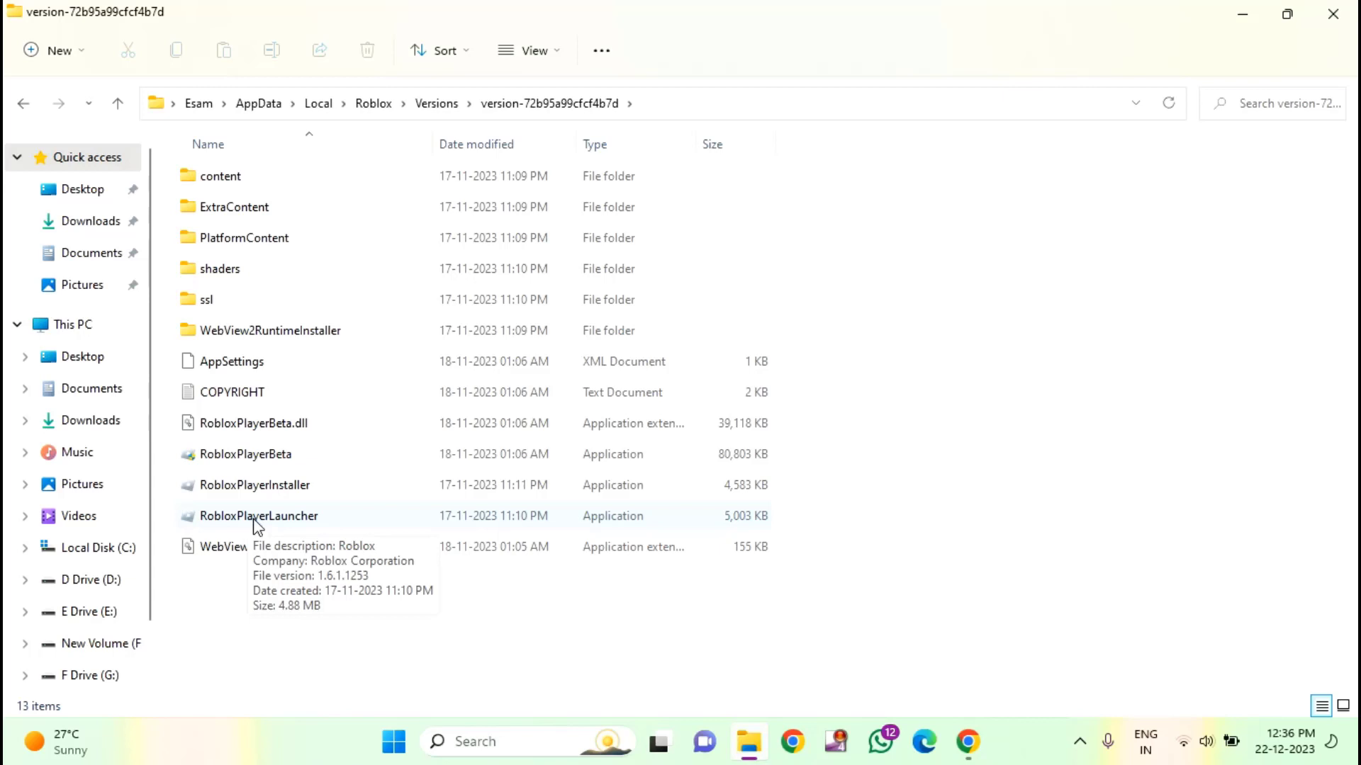
pyautogui.click(258, 516)
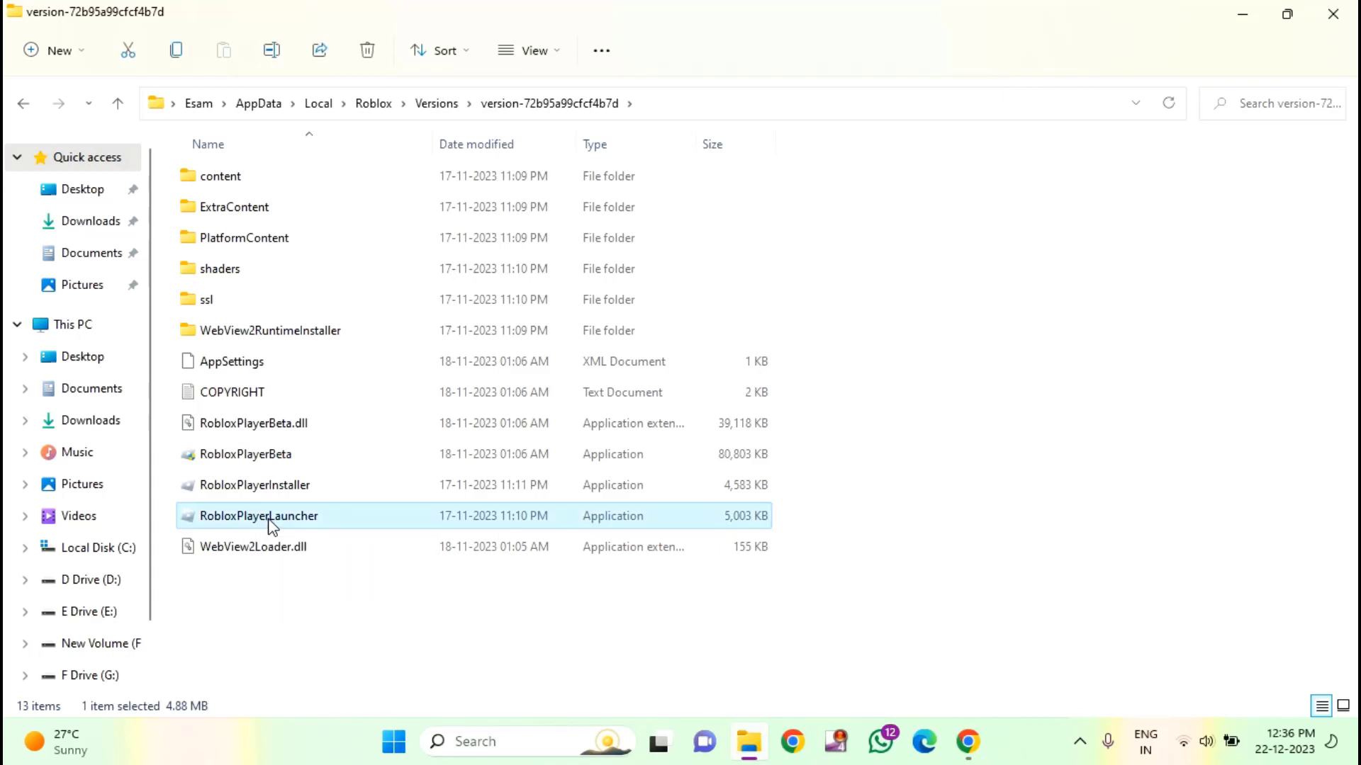
pyautogui.rightClick(258, 516)
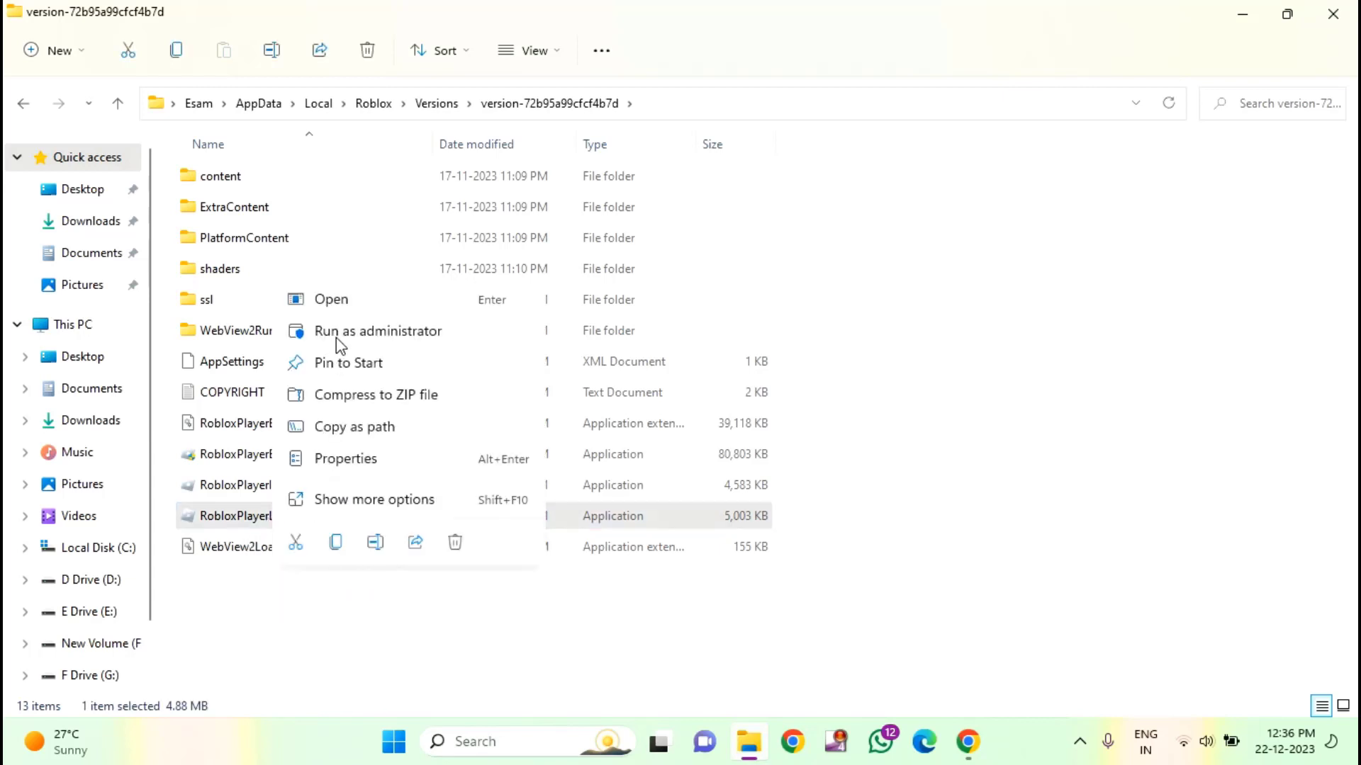